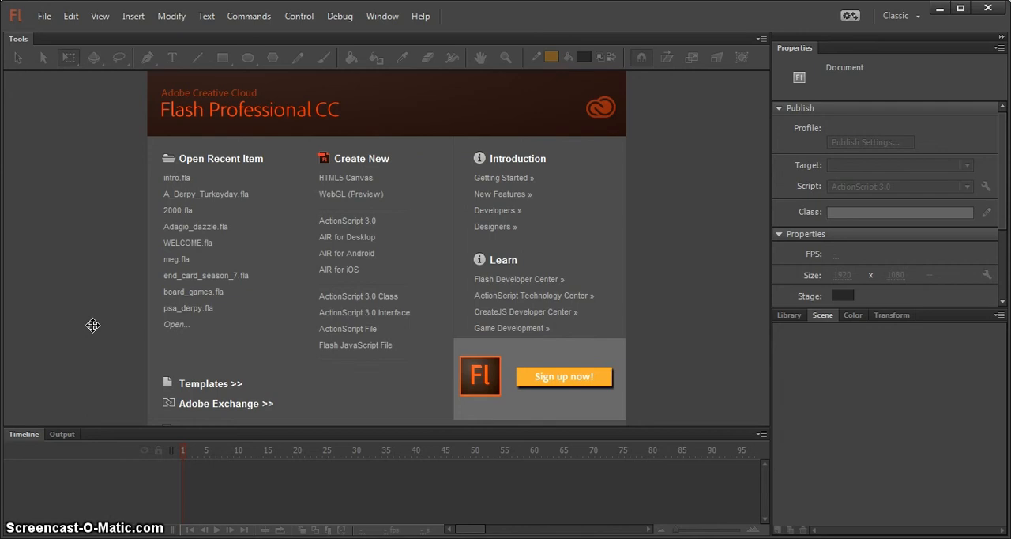
{"action": "mouse_move", "coordinate": [477, 487]}
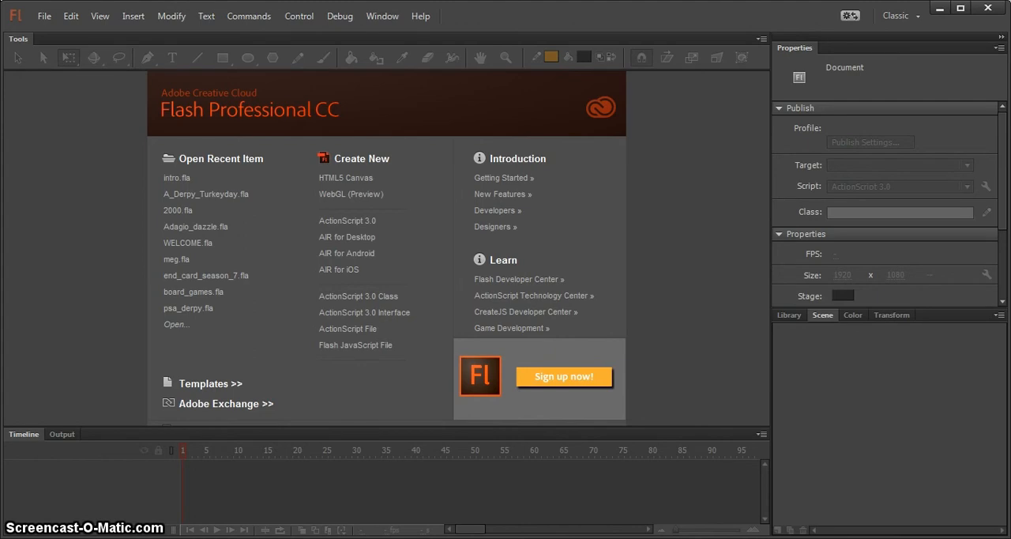
{"action": "mouse_move", "coordinate": [60, 300]}
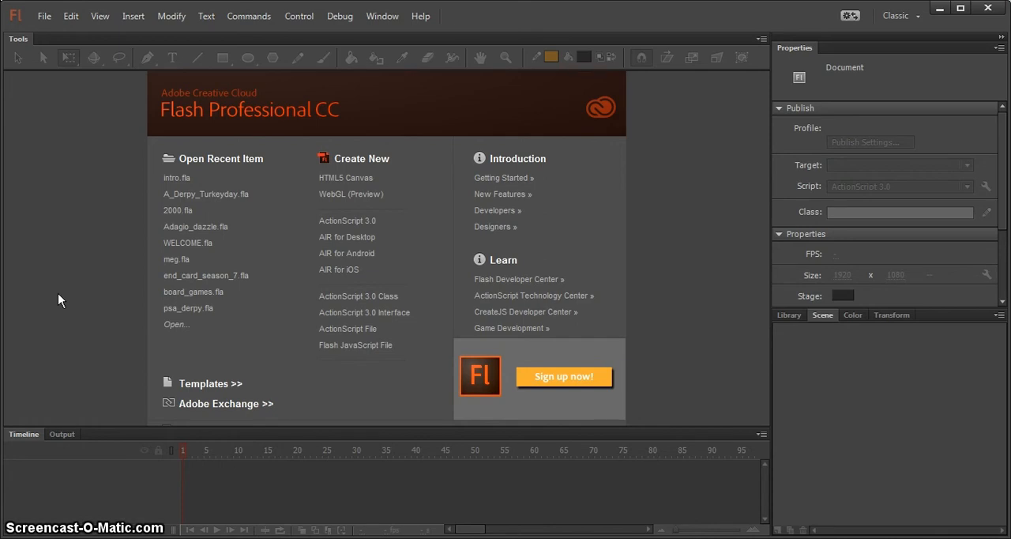
{"action": "mouse_move", "coordinate": [262, 358]}
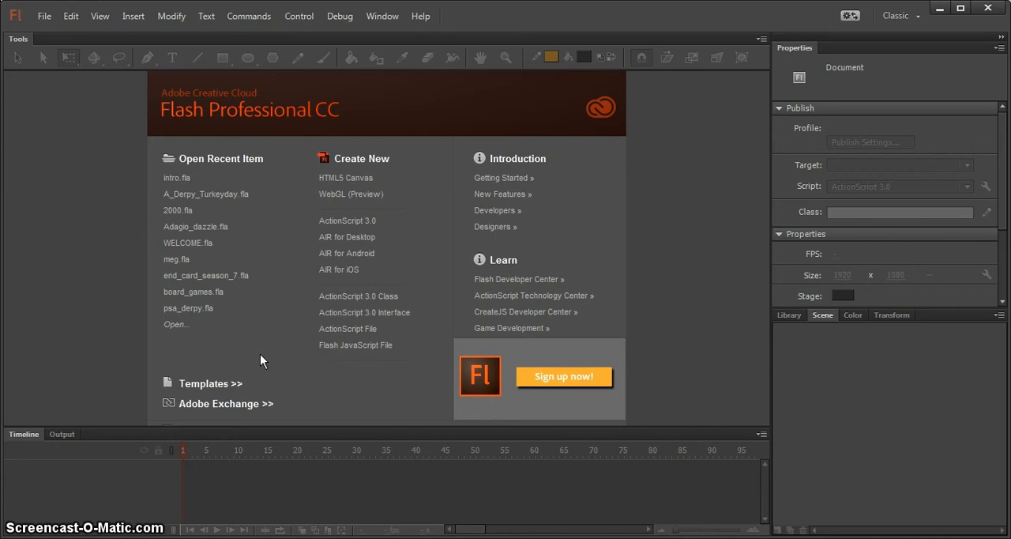
{"action": "mouse_move", "coordinate": [254, 158]}
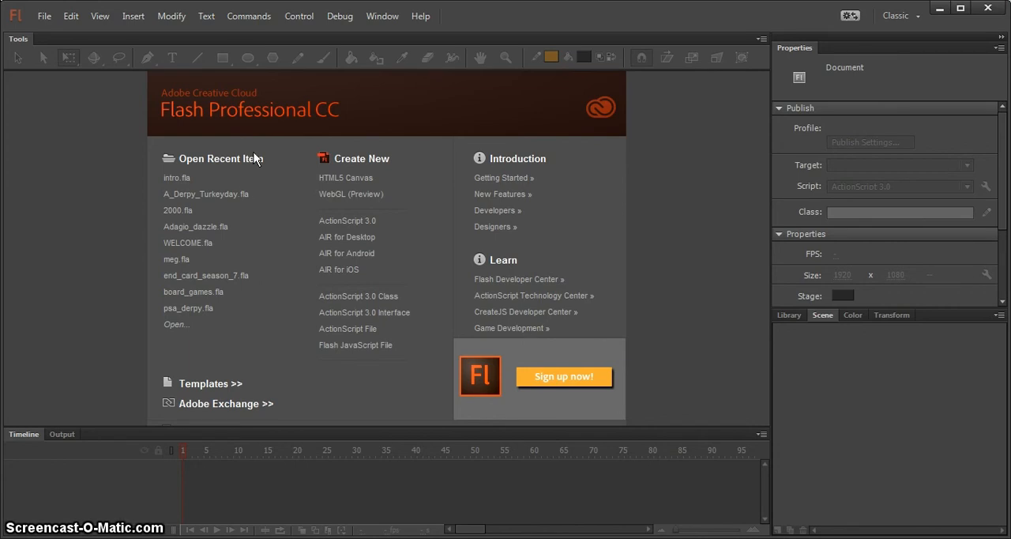
{"action": "mouse_move", "coordinate": [262, 130]}
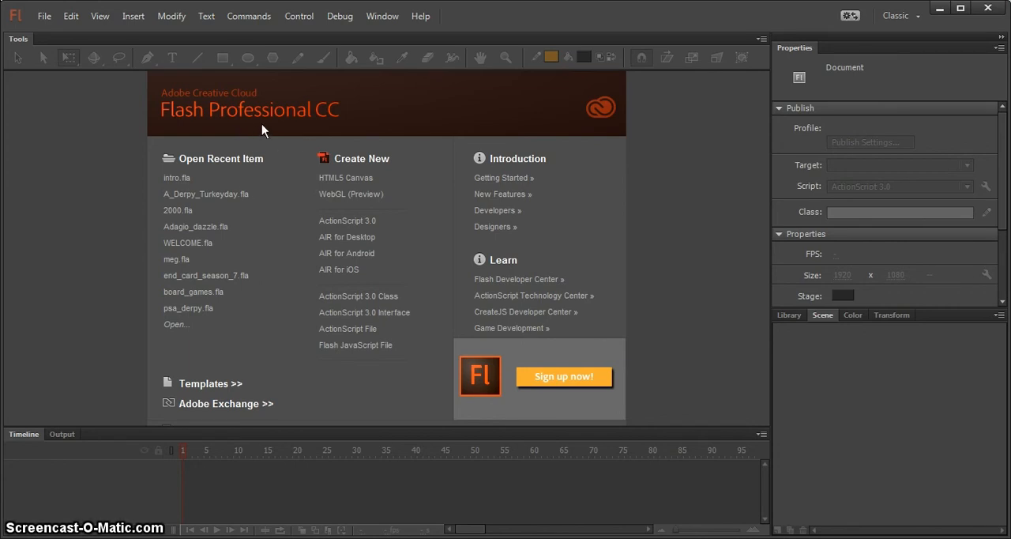
{"action": "mouse_move", "coordinate": [284, 132]}
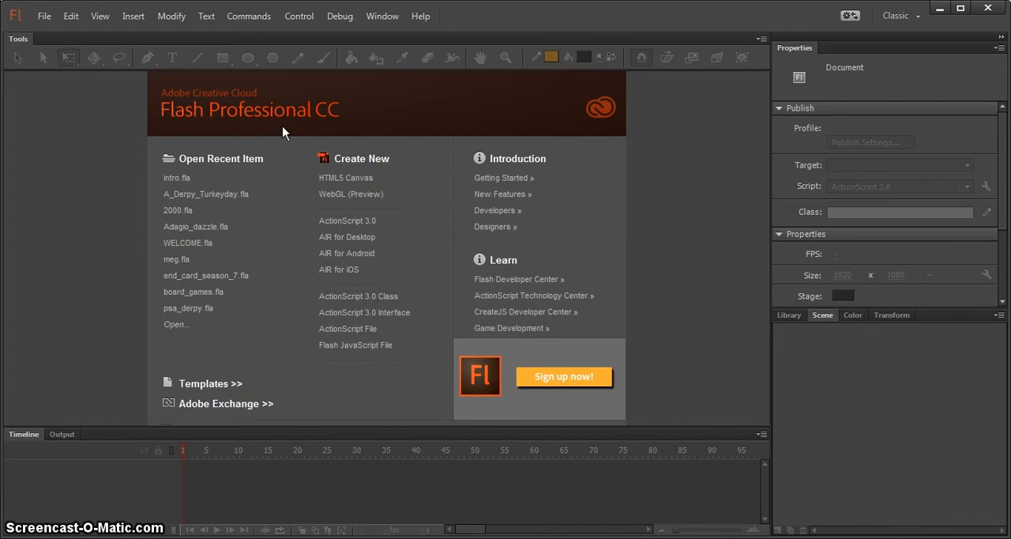
{"action": "mouse_move", "coordinate": [372, 229]}
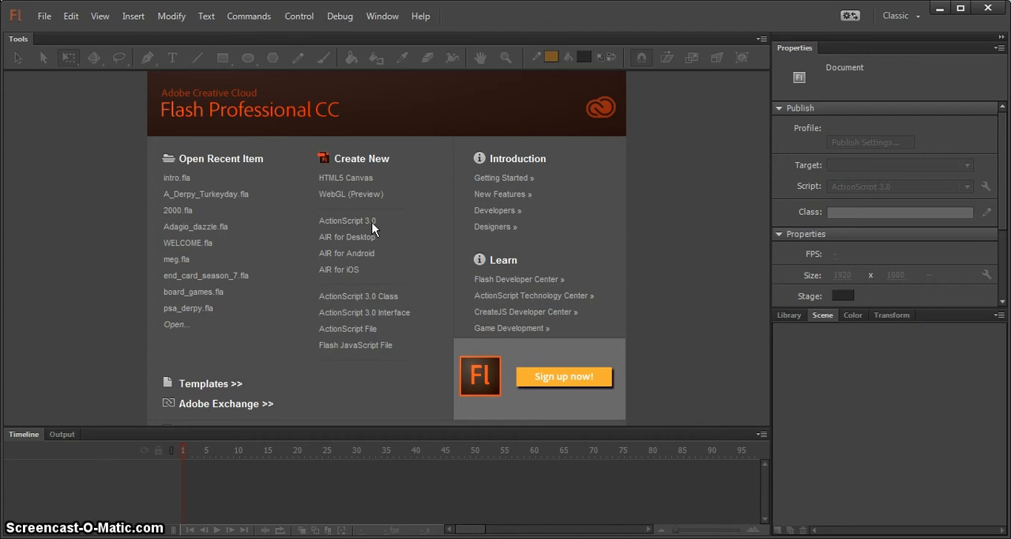
{"action": "mouse_move", "coordinate": [294, 161]}
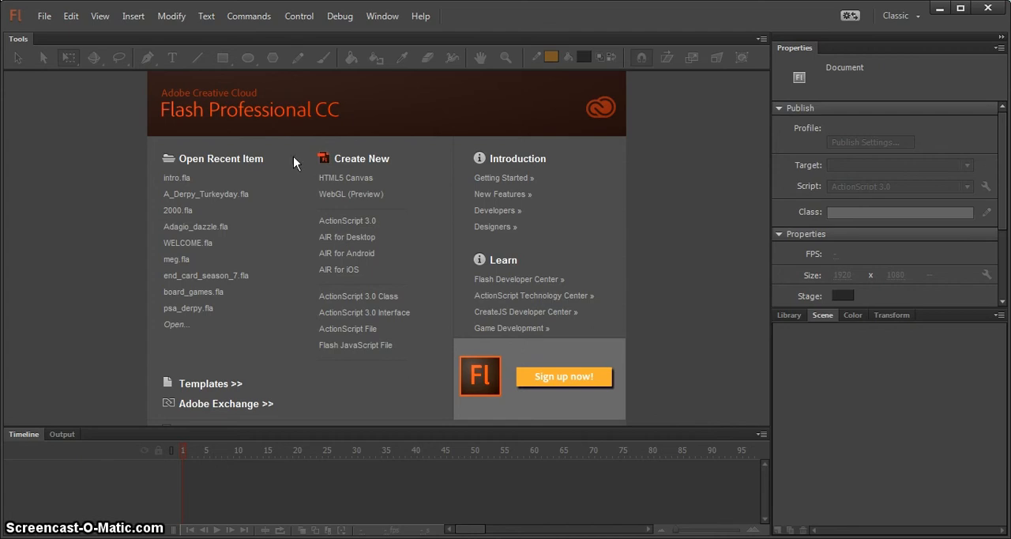
{"action": "mouse_move", "coordinate": [289, 131]}
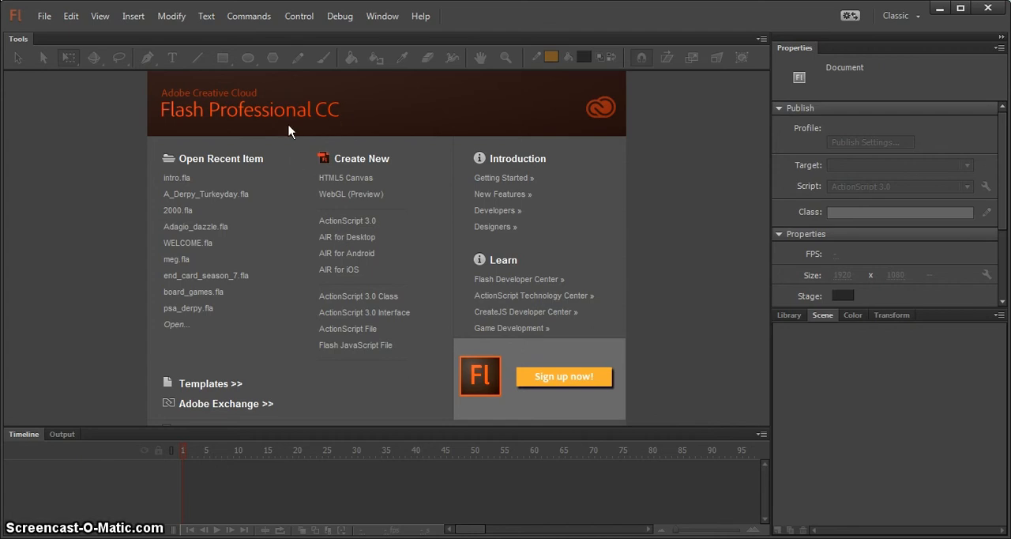
{"action": "mouse_move", "coordinate": [157, 158]}
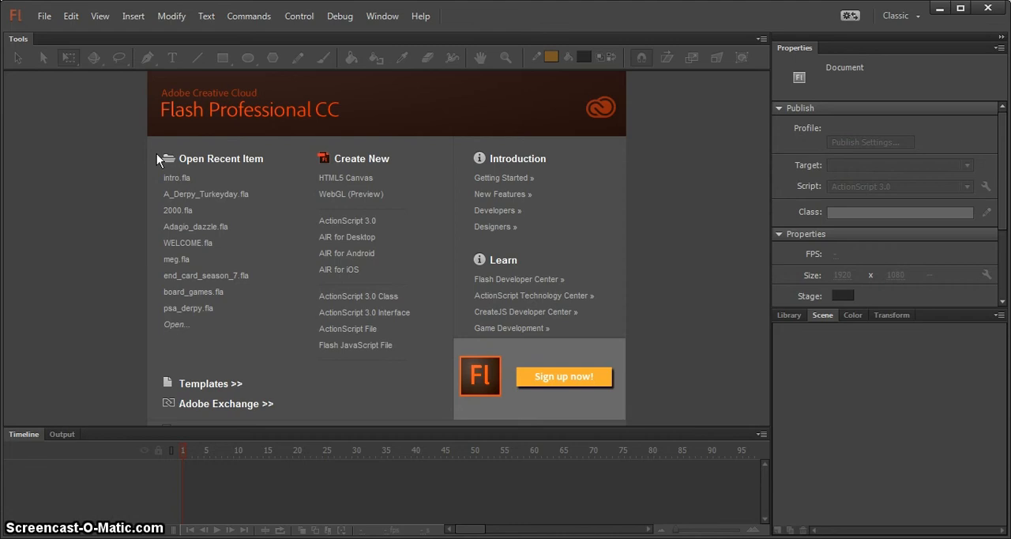
{"action": "mouse_move", "coordinate": [461, 114]}
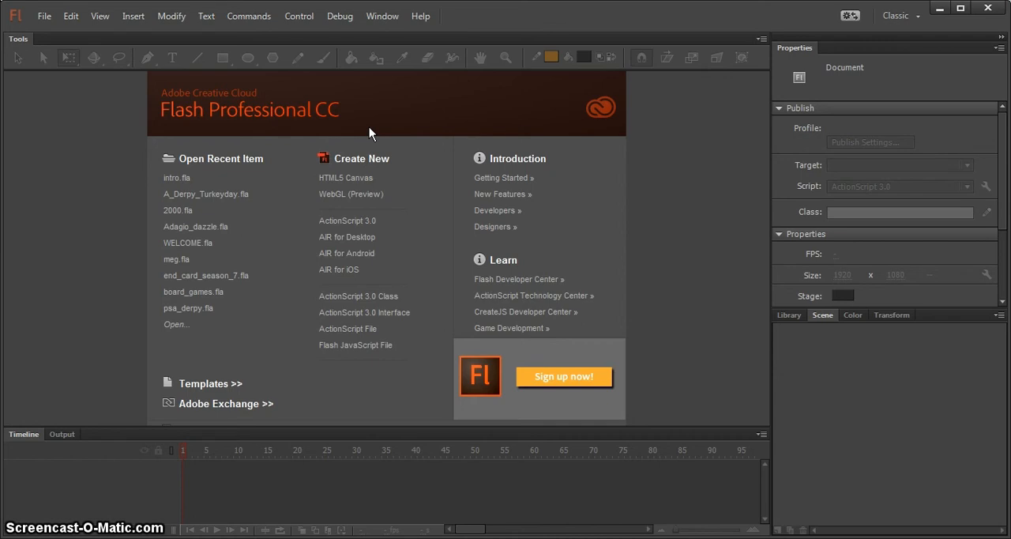
{"action": "mouse_move", "coordinate": [297, 219]}
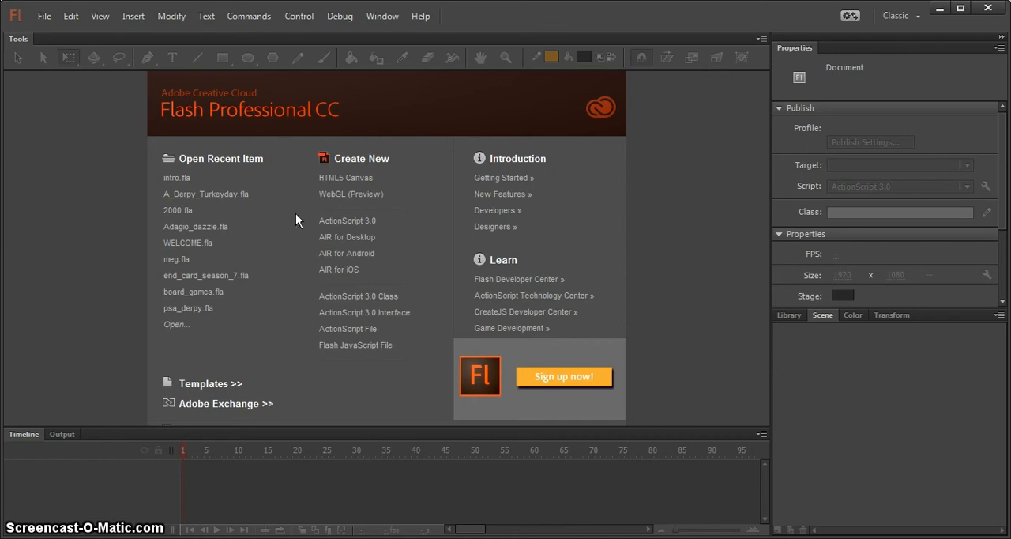
{"action": "mouse_move", "coordinate": [340, 231]}
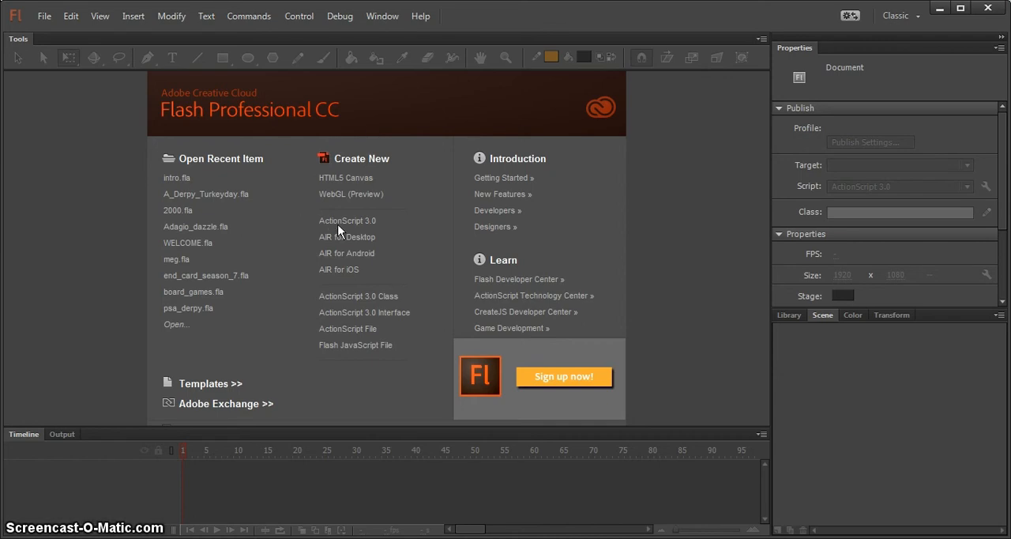
{"action": "mouse_move", "coordinate": [343, 225]}
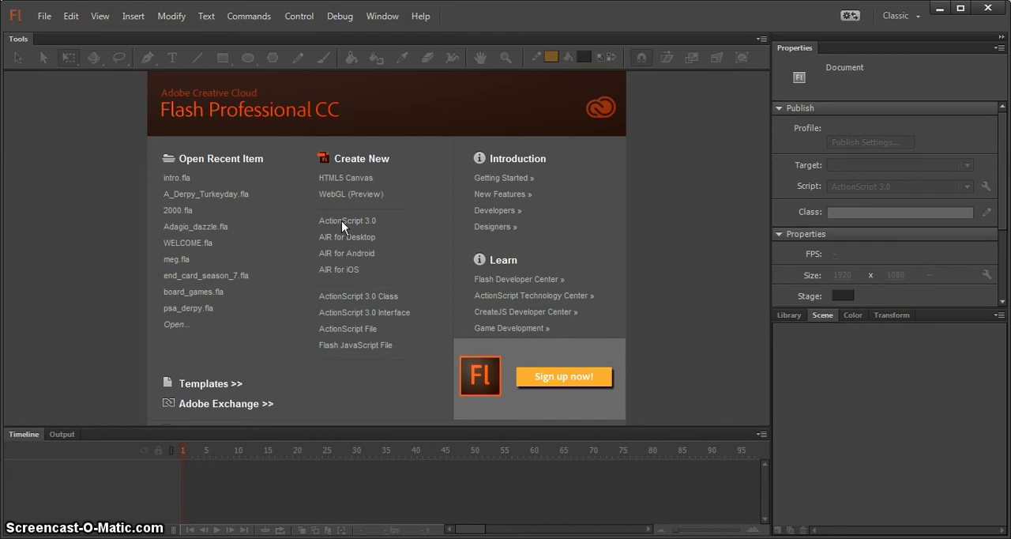
{"action": "mouse_move", "coordinate": [297, 230]}
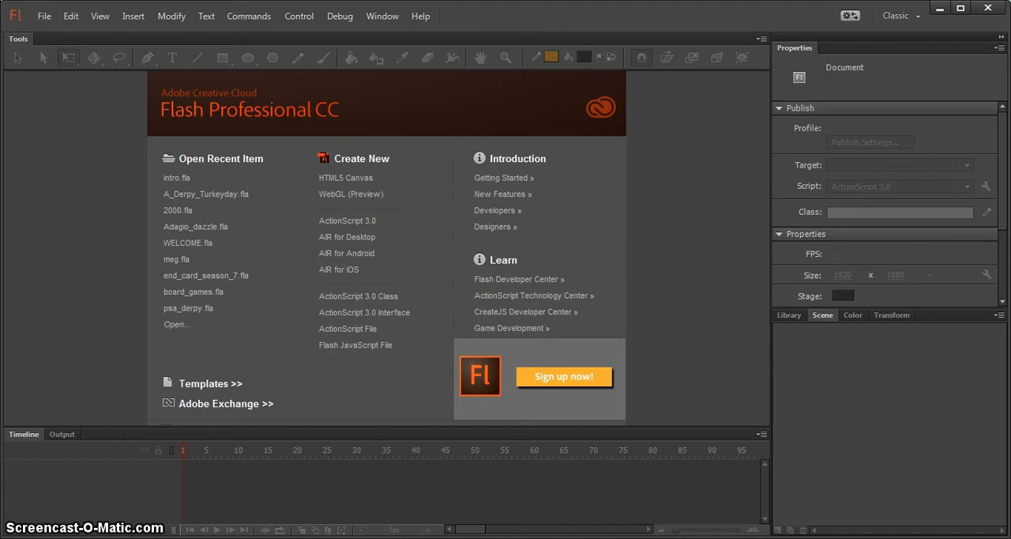
{"action": "mouse_move", "coordinate": [766, 13]}
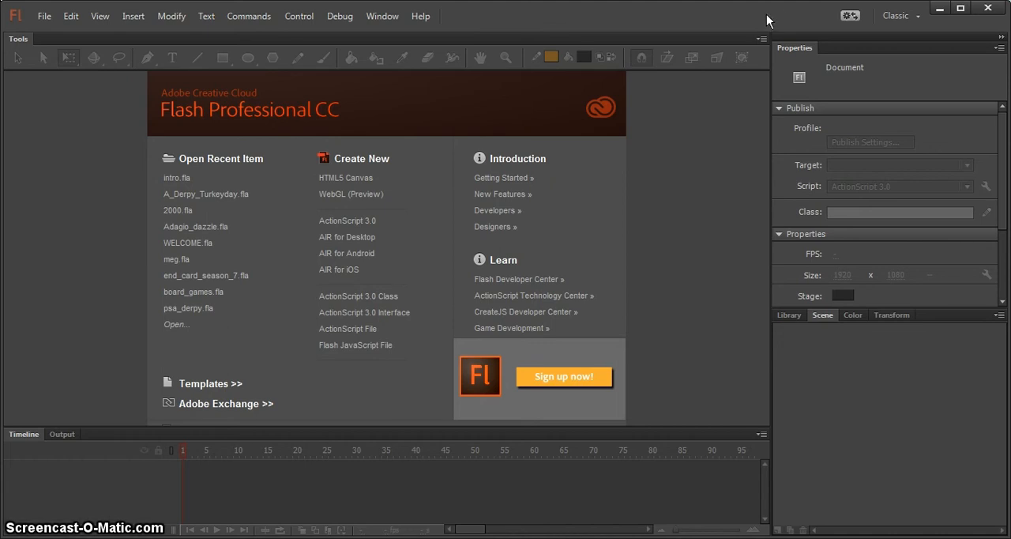
{"action": "mouse_move", "coordinate": [342, 237]}
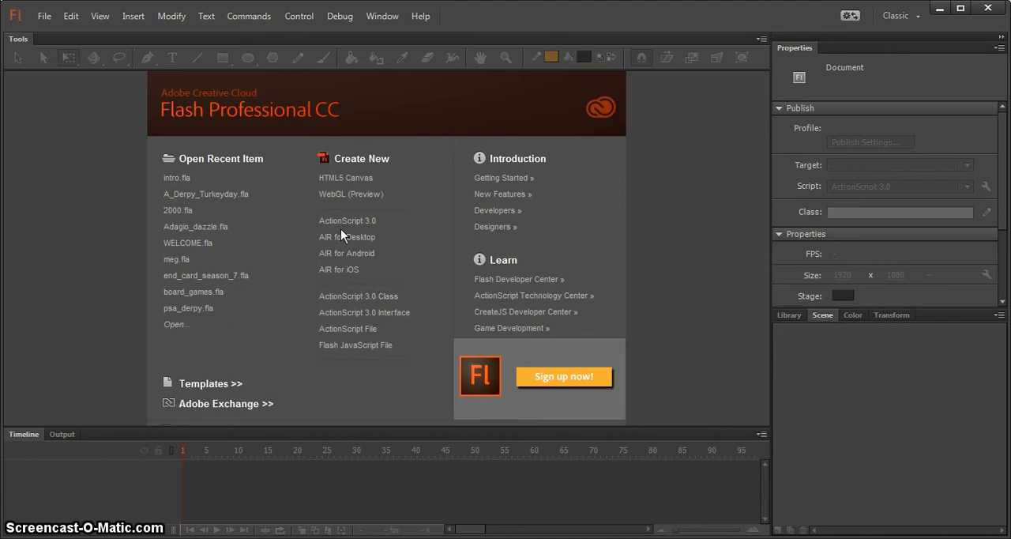
{"action": "mouse_move", "coordinate": [345, 224]}
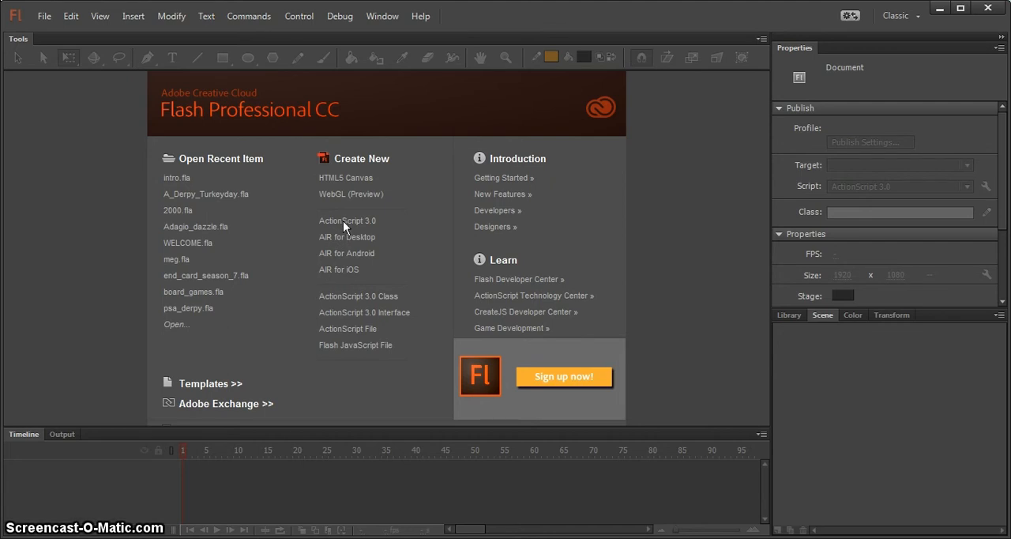
{"action": "mouse_move", "coordinate": [281, 302]}
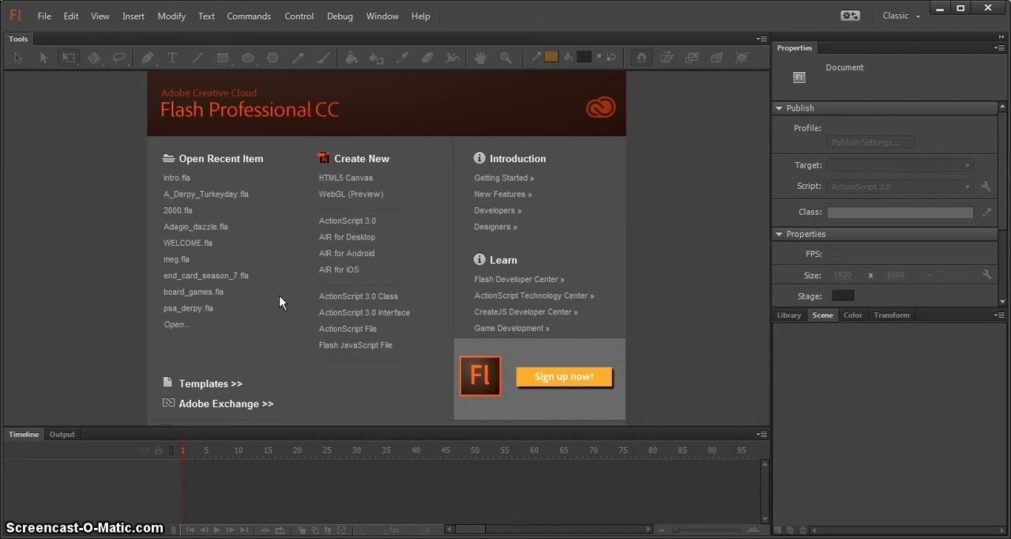
{"action": "mouse_move", "coordinate": [300, 300]}
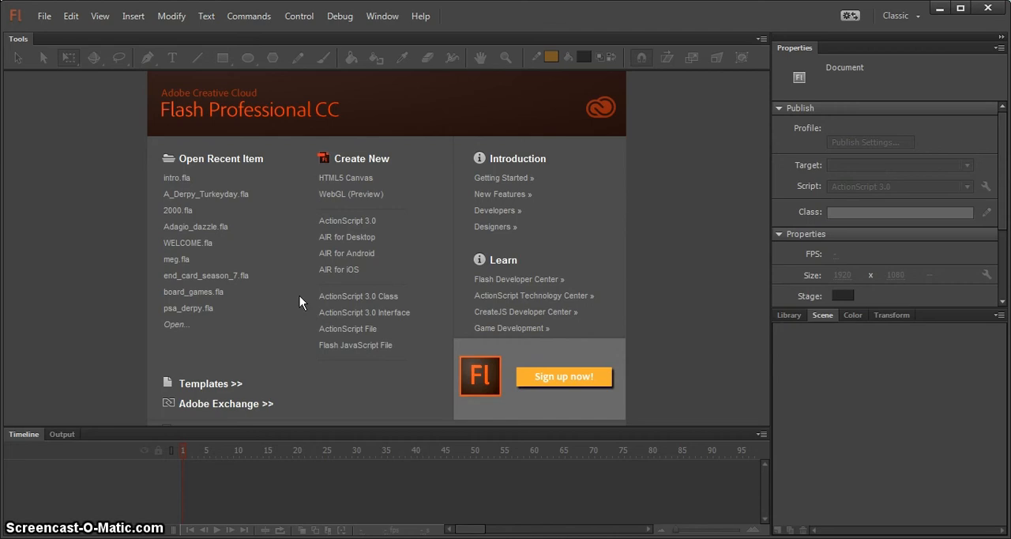
{"action": "mouse_move", "coordinate": [196, 470]}
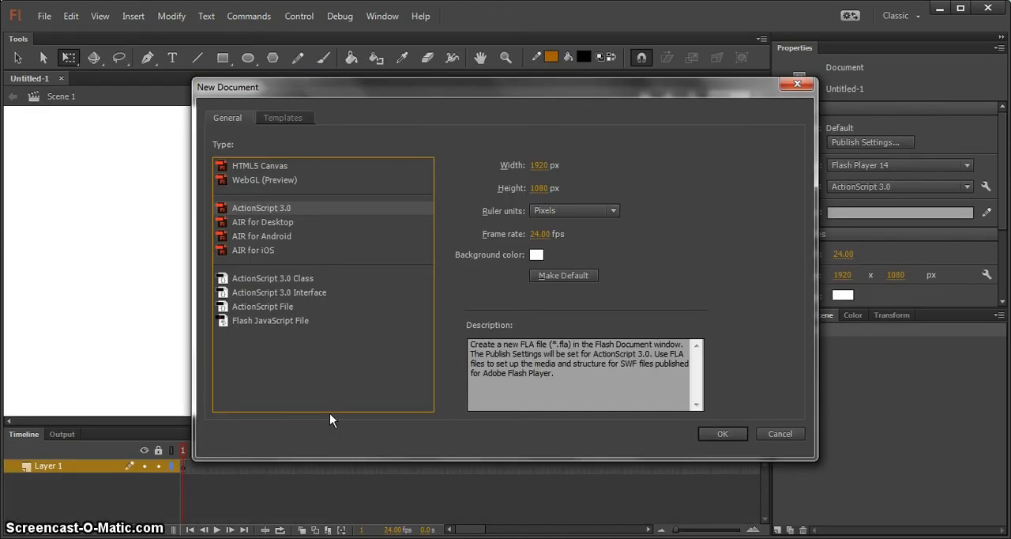
{"action": "mouse_move", "coordinate": [464, 150]}
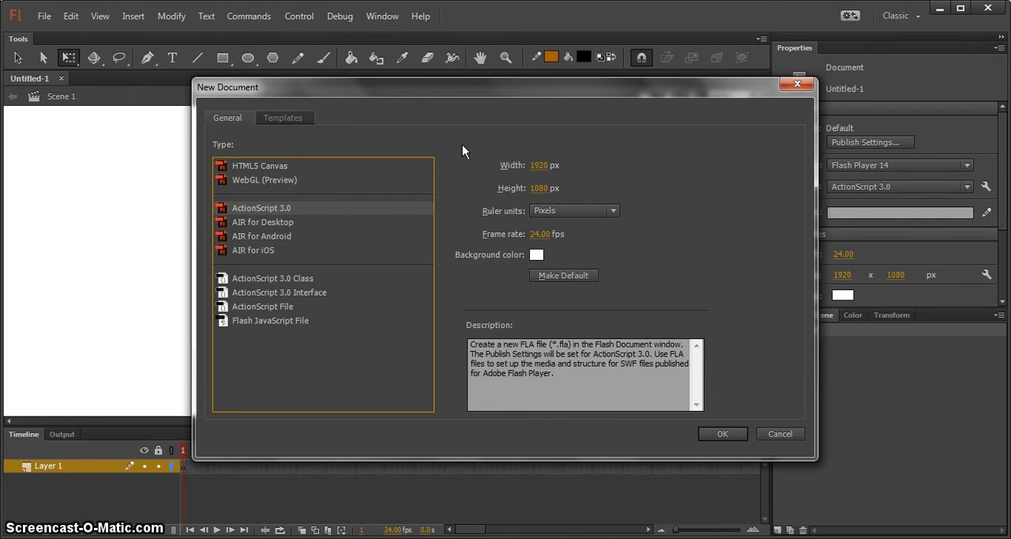
{"action": "mouse_move", "coordinate": [338, 158]}
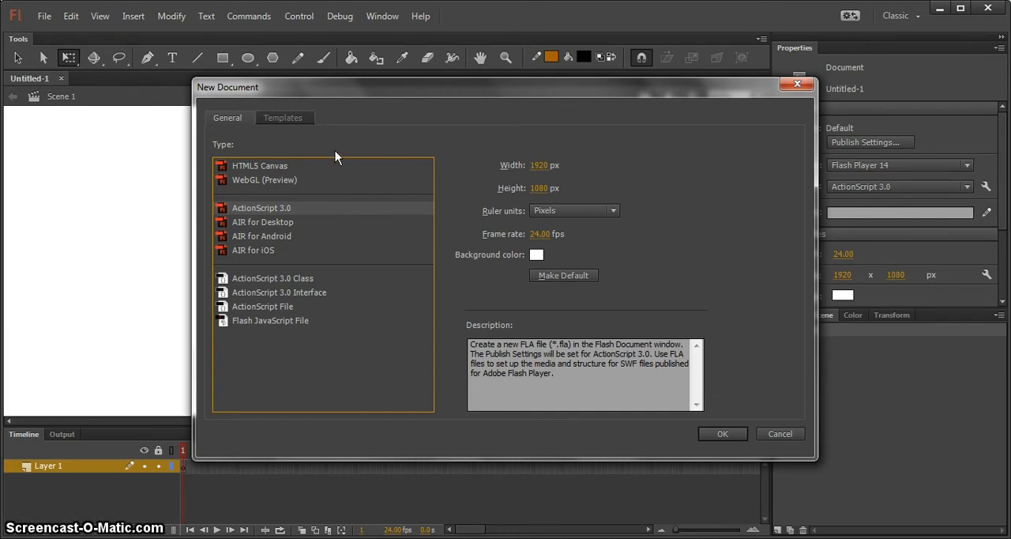
{"action": "left_click", "coordinate": [283, 117]}
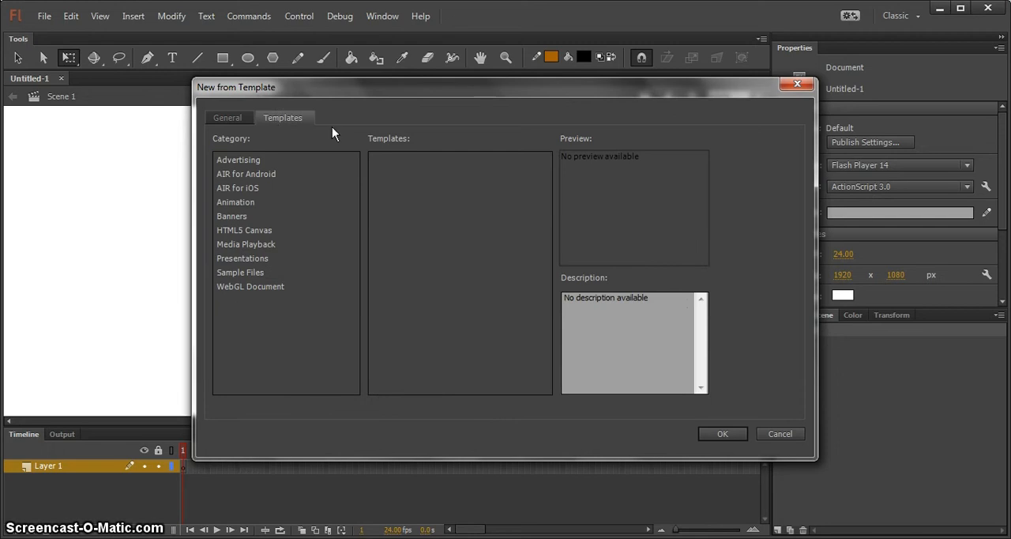
{"action": "left_click", "coordinate": [227, 116]}
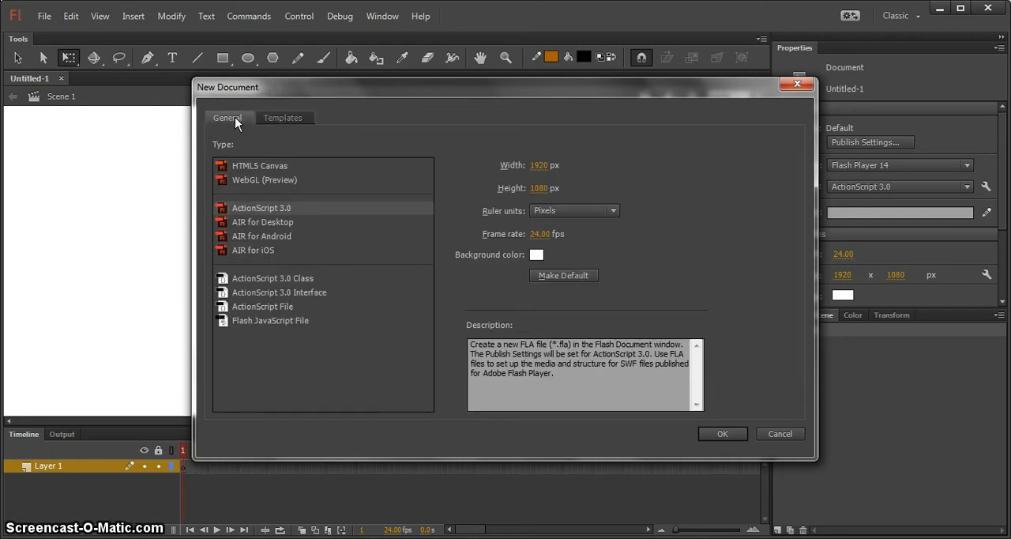
{"action": "mouse_move", "coordinate": [420, 151]}
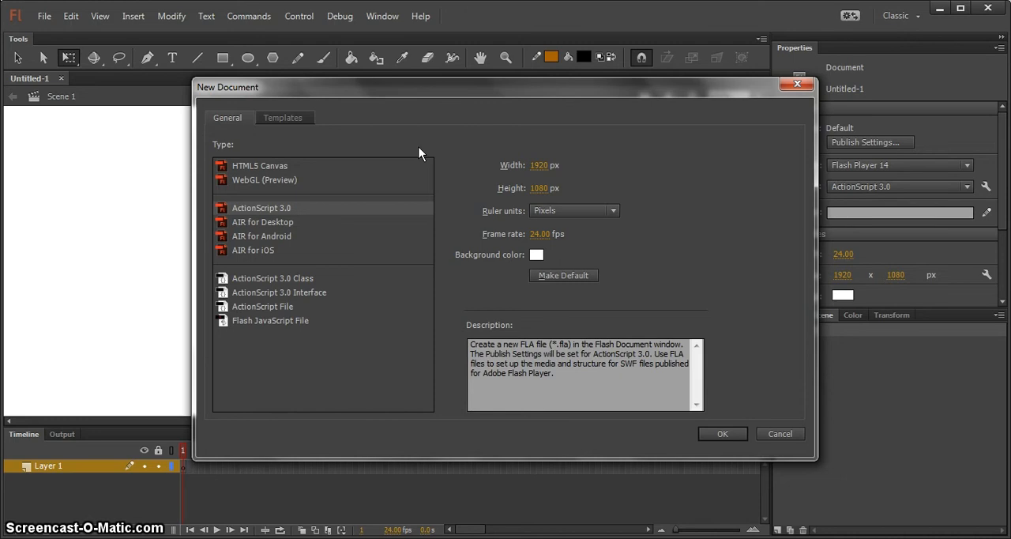
{"action": "mouse_move", "coordinate": [490, 182]}
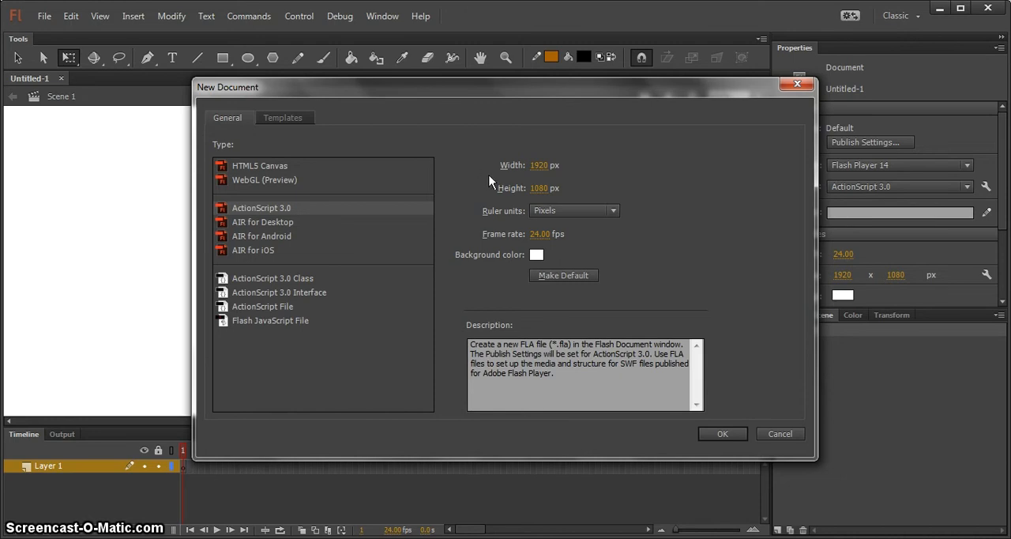
{"action": "mouse_move", "coordinate": [540, 192]}
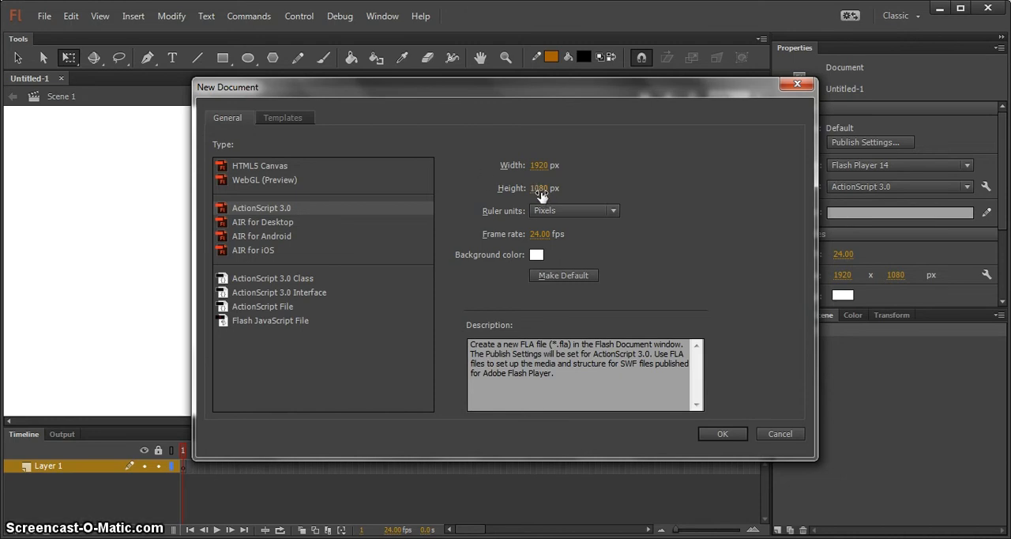
{"action": "mouse_move", "coordinate": [527, 192]}
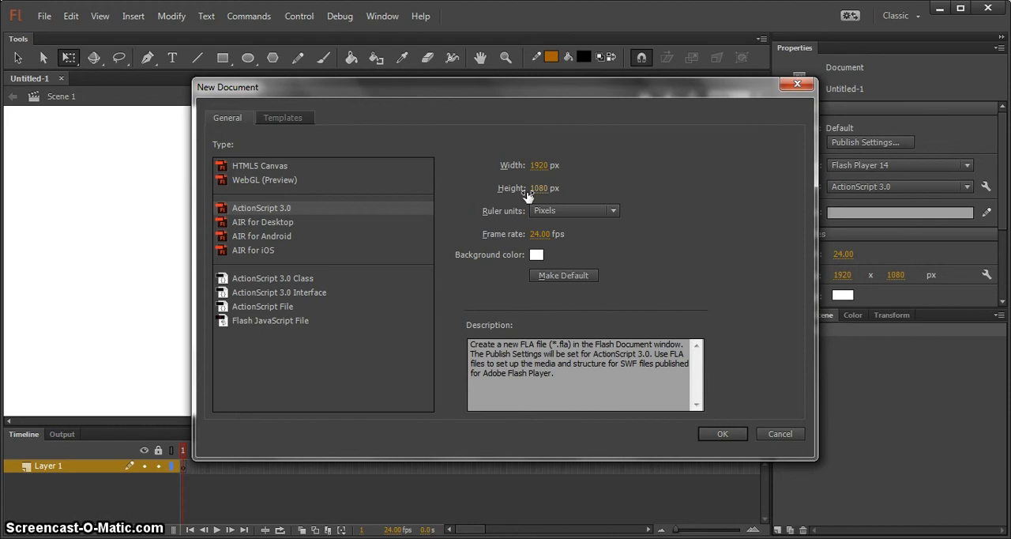
{"action": "mouse_move", "coordinate": [508, 194]}
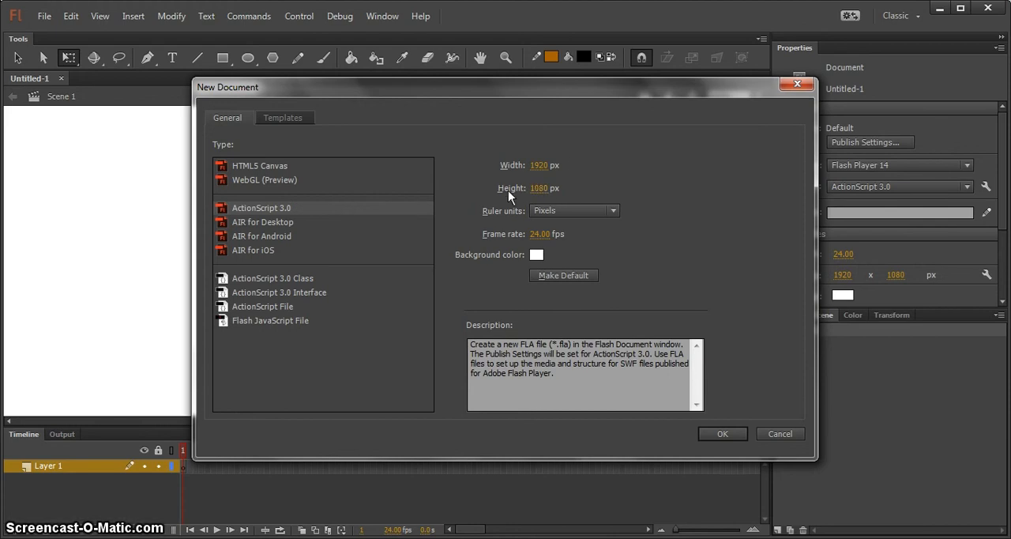
{"action": "mouse_move", "coordinate": [481, 188]}
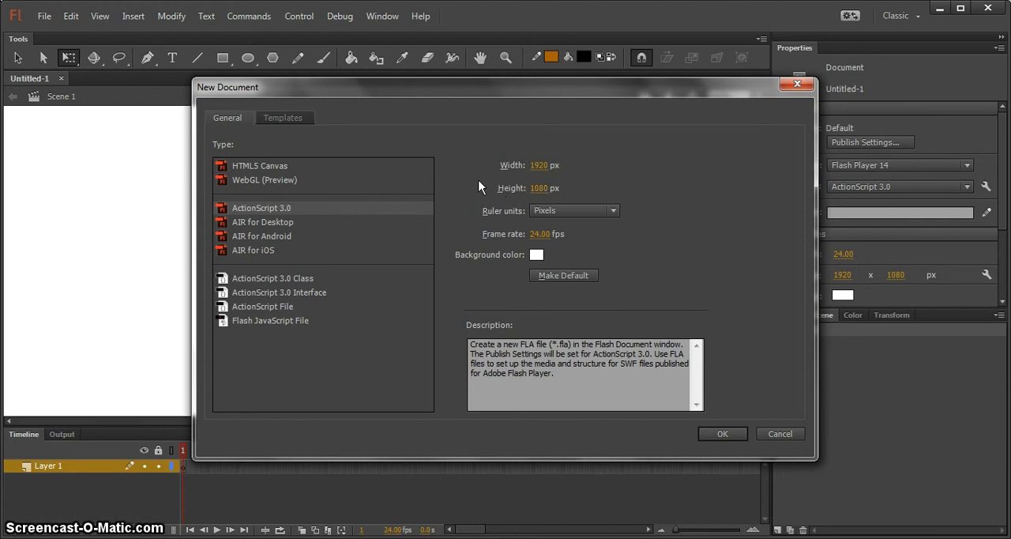
{"action": "mouse_move", "coordinate": [502, 180]}
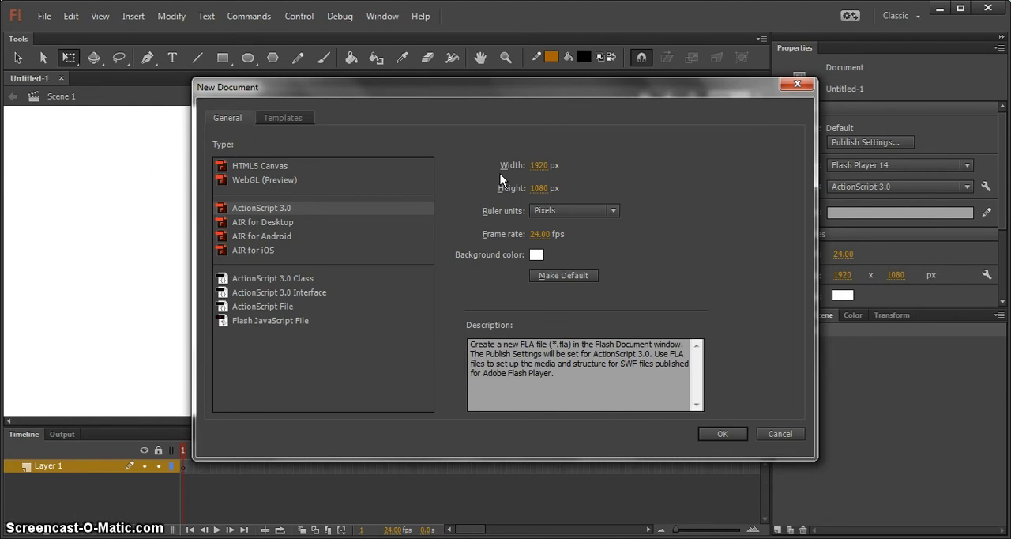
{"action": "mouse_move", "coordinate": [512, 180]}
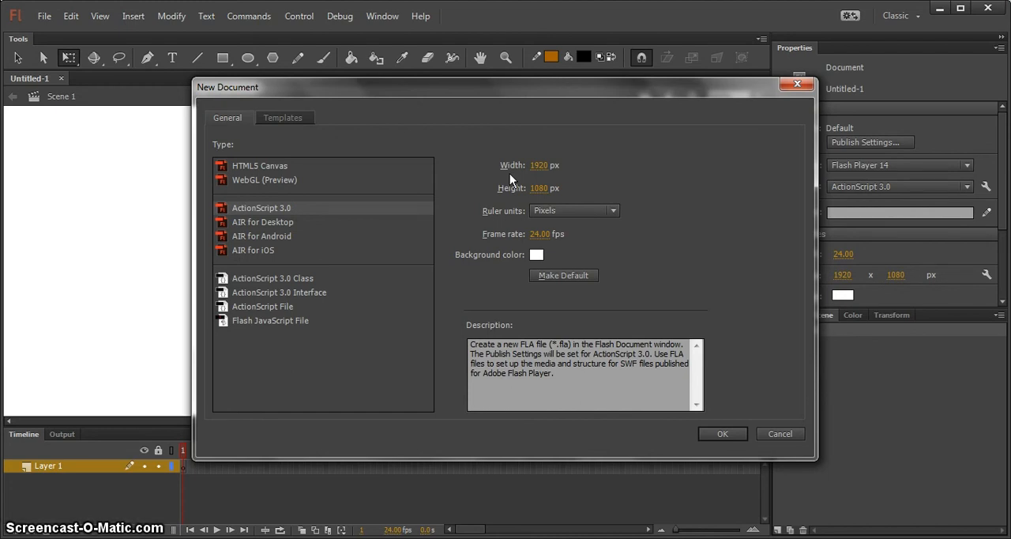
{"action": "mouse_move", "coordinate": [528, 193]}
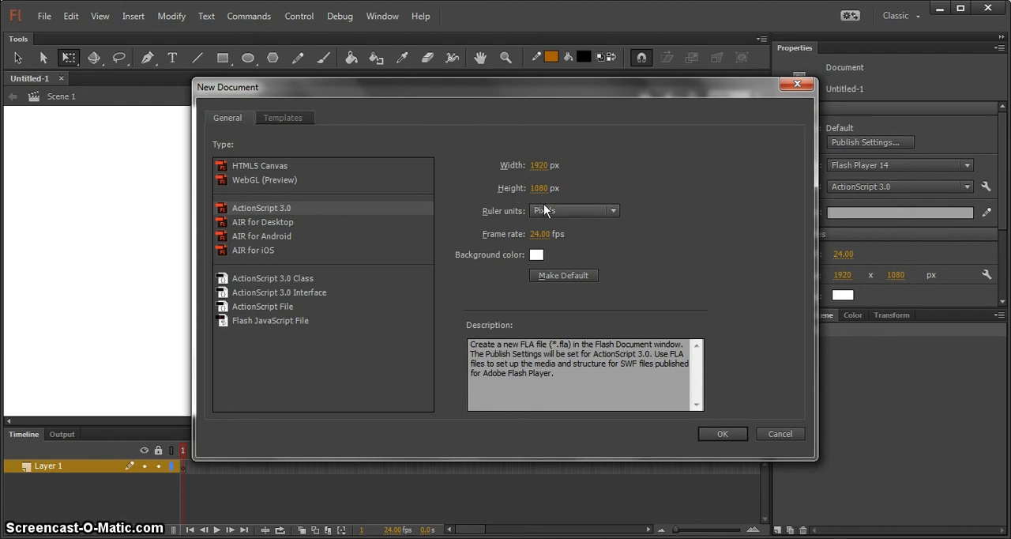
{"action": "left_click", "coordinate": [610, 210]}
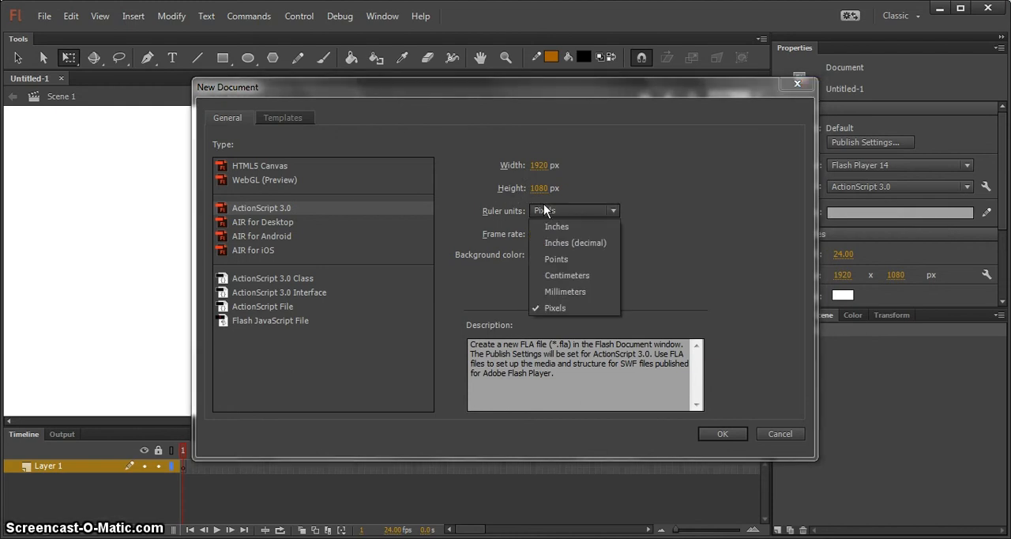
{"action": "left_click", "coordinate": [554, 308]}
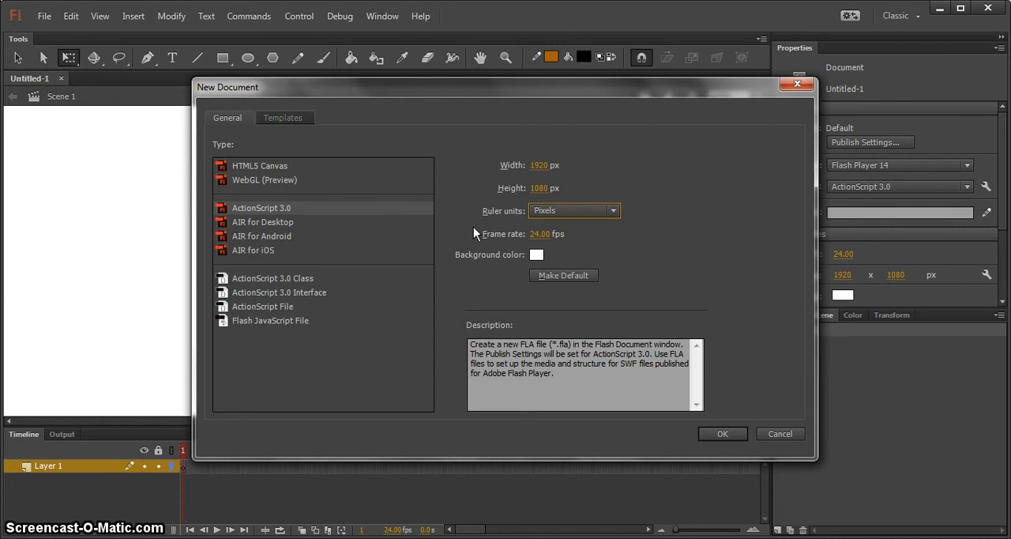
{"action": "mouse_move", "coordinate": [542, 245]}
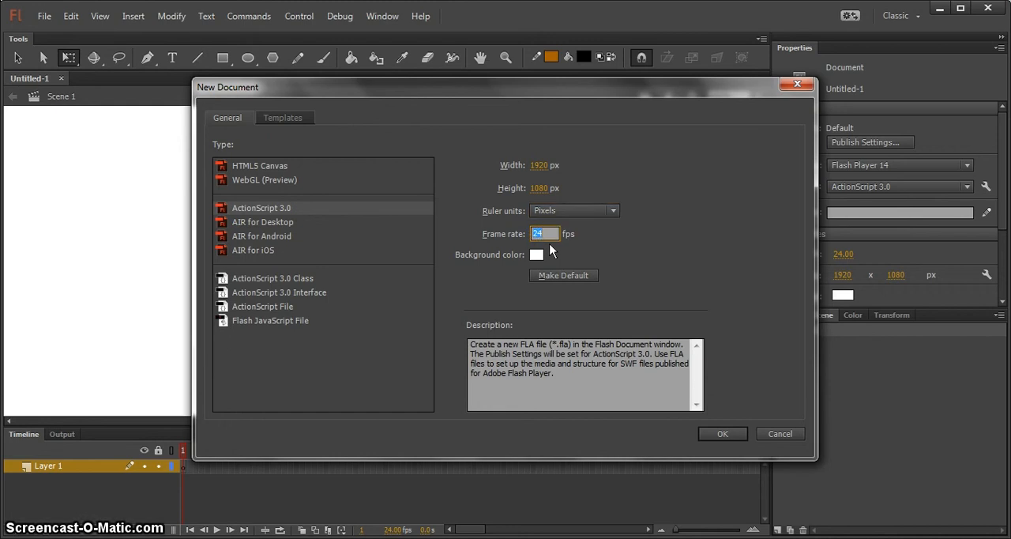
{"action": "mouse_move", "coordinate": [554, 253]}
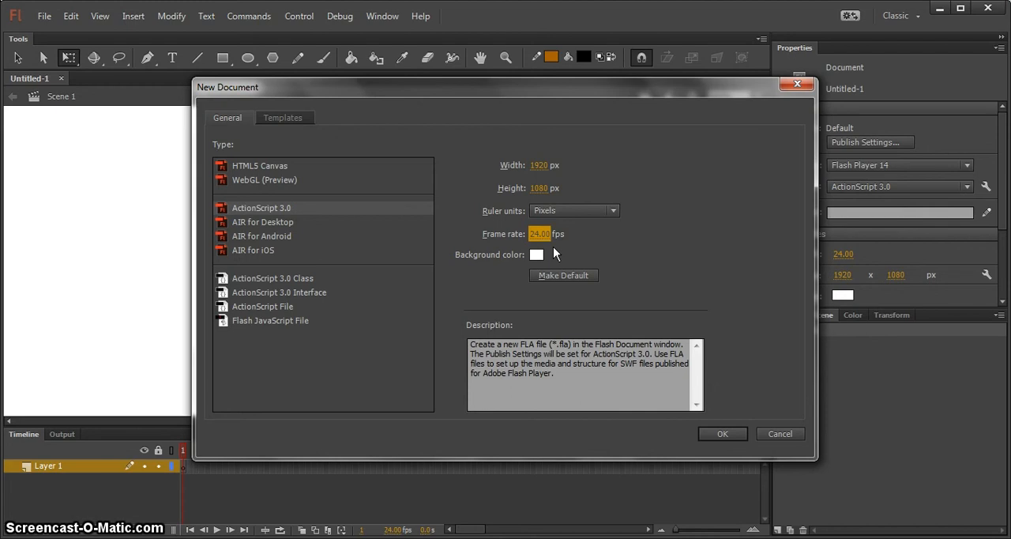
{"action": "mouse_move", "coordinate": [480, 248]}
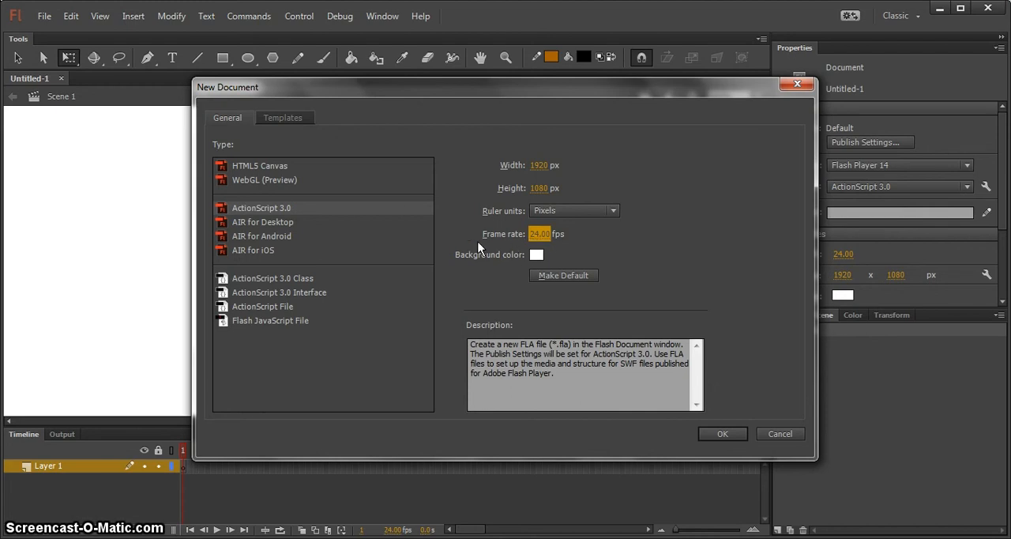
{"action": "mouse_move", "coordinate": [464, 243]}
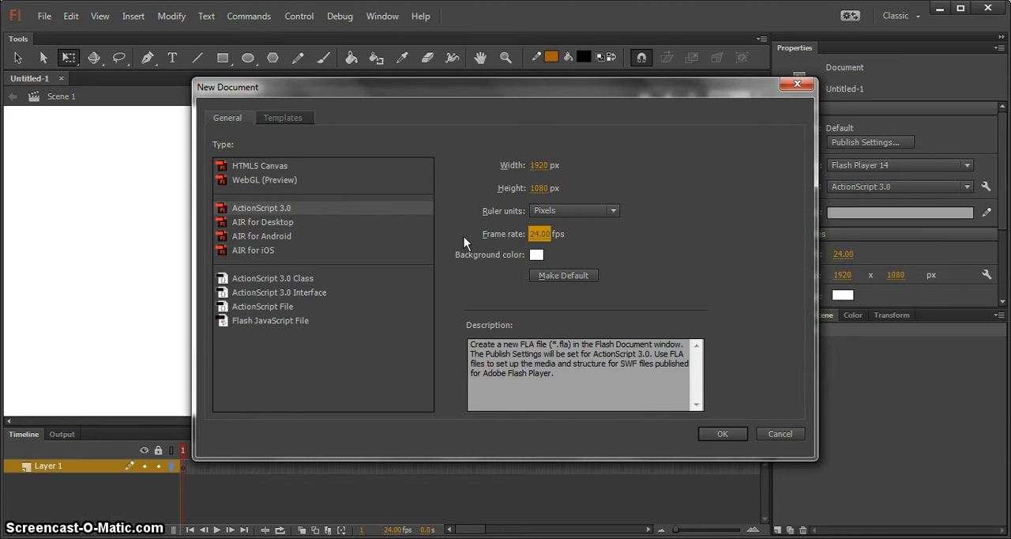
{"action": "mouse_move", "coordinate": [477, 243]}
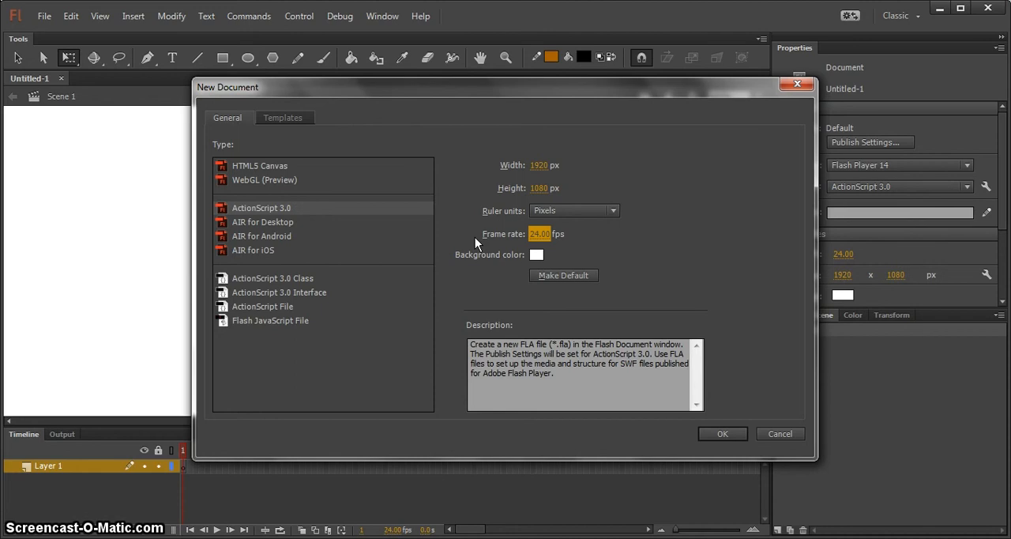
{"action": "mouse_move", "coordinate": [510, 206]}
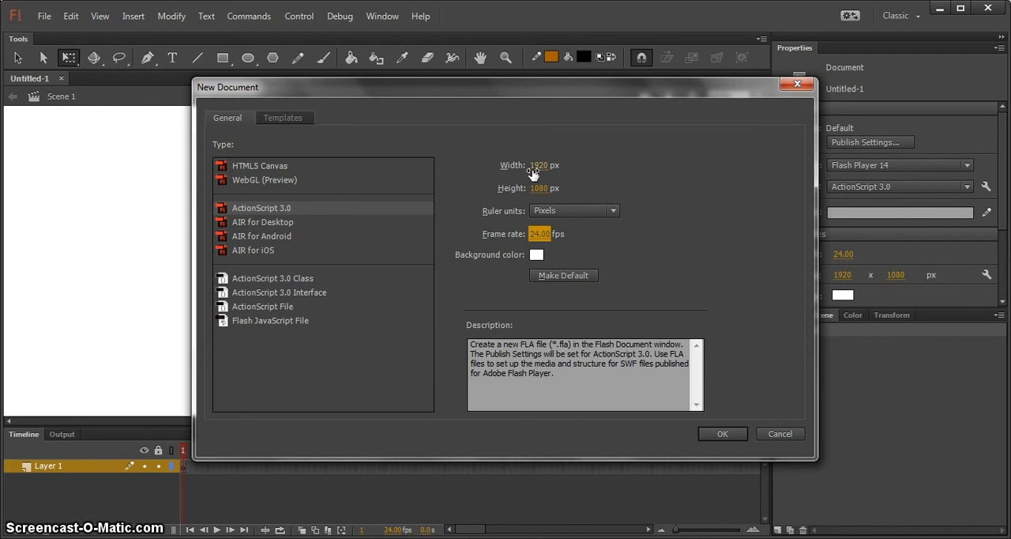
{"action": "mouse_move", "coordinate": [531, 180]}
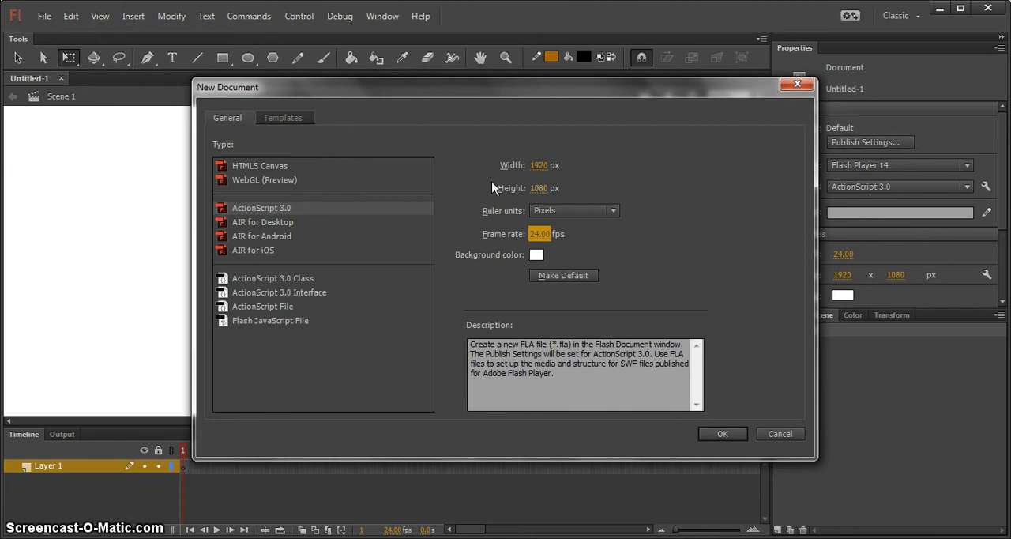
{"action": "mouse_move", "coordinate": [552, 265]}
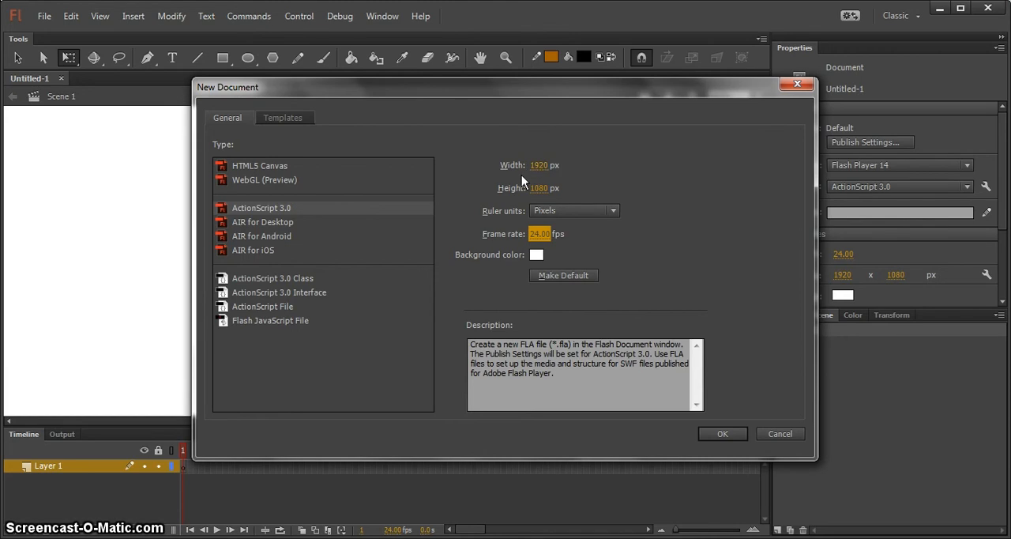
{"action": "mouse_move", "coordinate": [530, 176]}
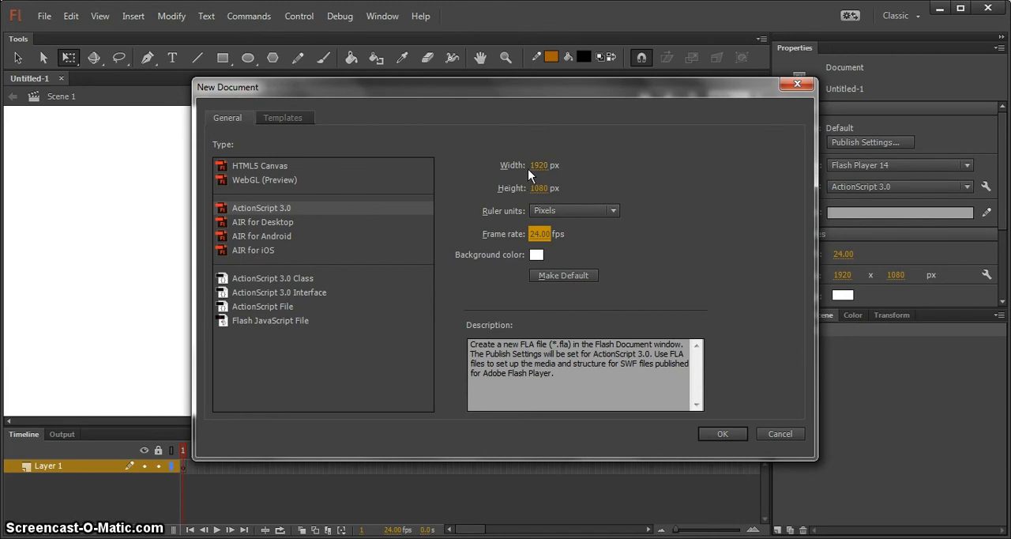
{"action": "mouse_move", "coordinate": [524, 192]}
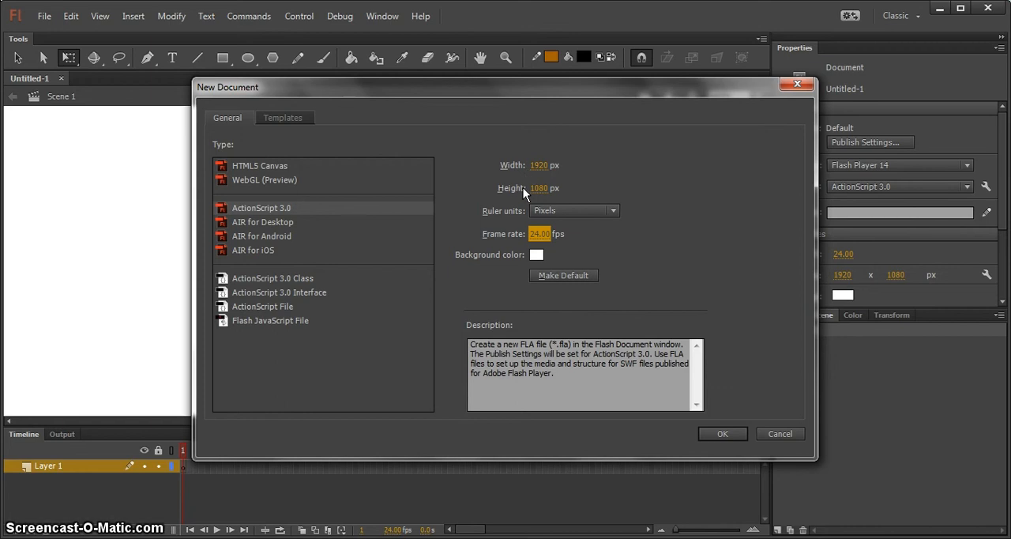
{"action": "mouse_move", "coordinate": [508, 171]}
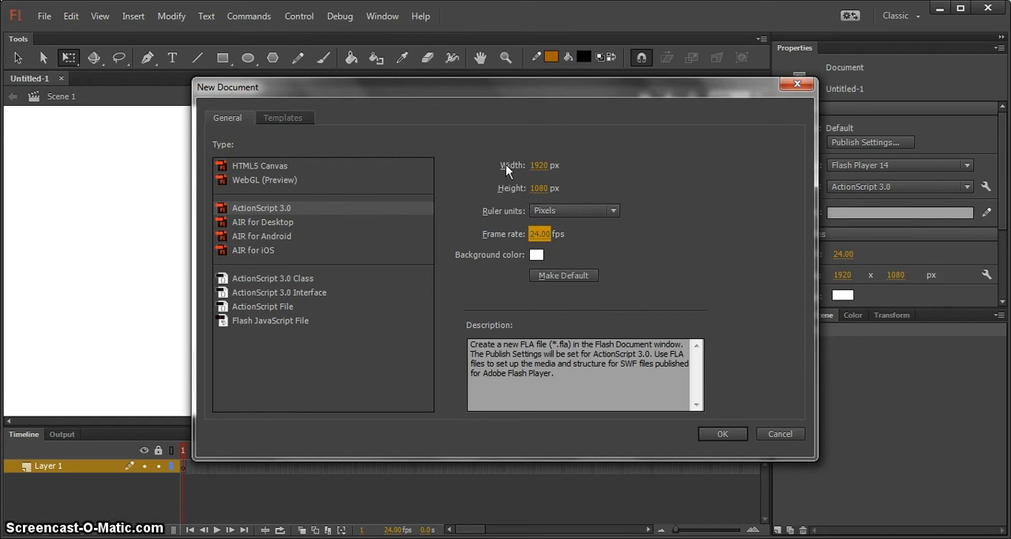
{"action": "mouse_move", "coordinate": [521, 171]}
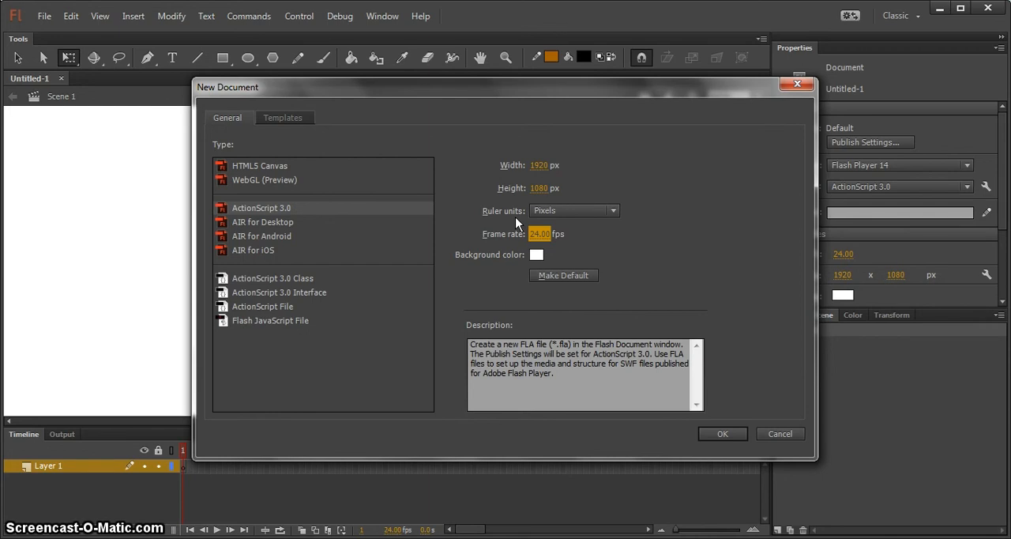
{"action": "mouse_move", "coordinate": [461, 269]}
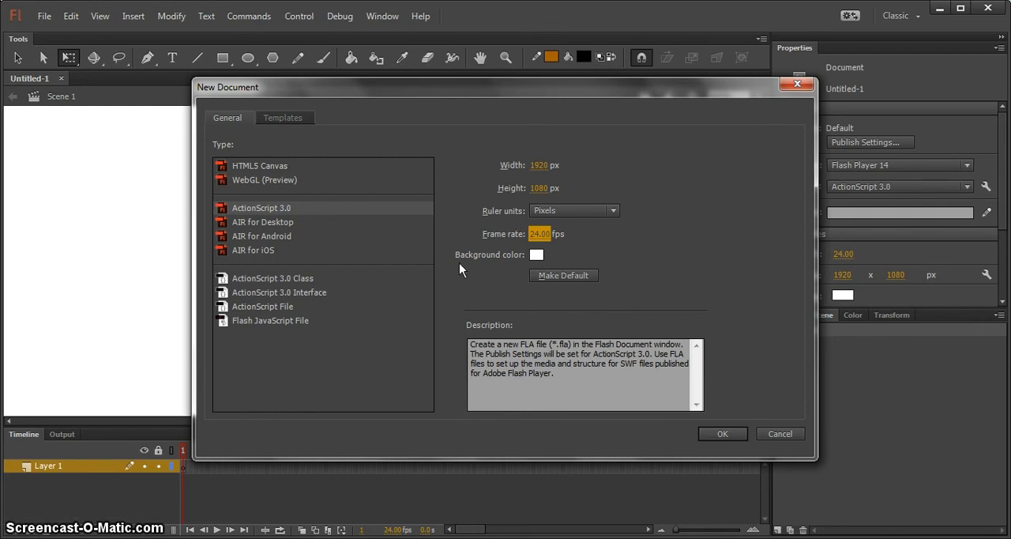
{"action": "mouse_move", "coordinate": [300, 213]}
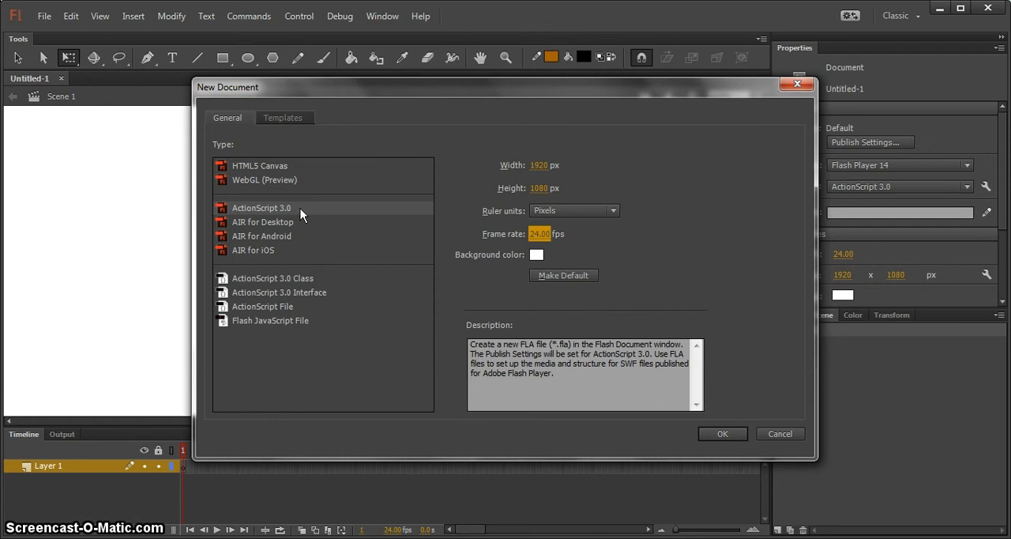
{"action": "mouse_move", "coordinate": [256, 328]}
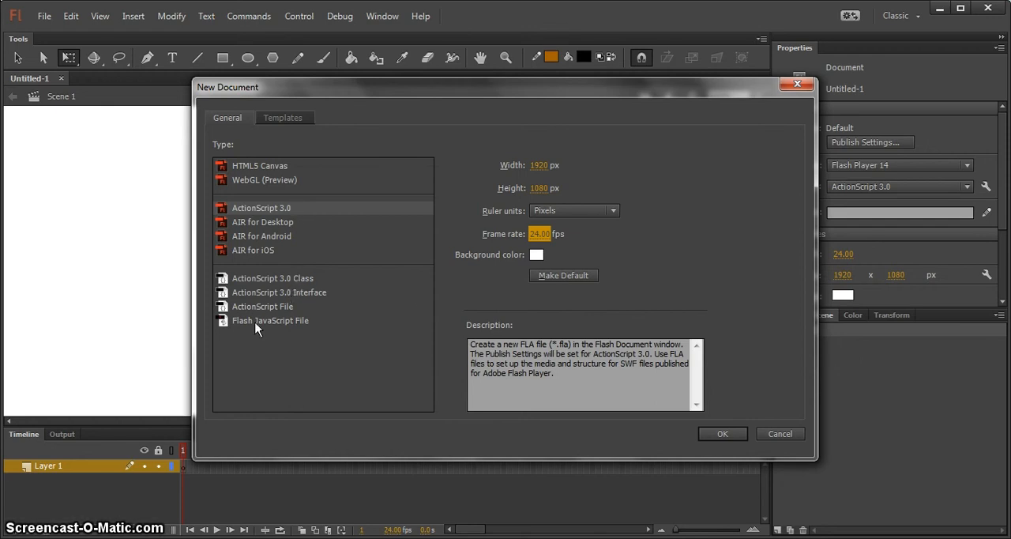
{"action": "mouse_move", "coordinate": [454, 250]}
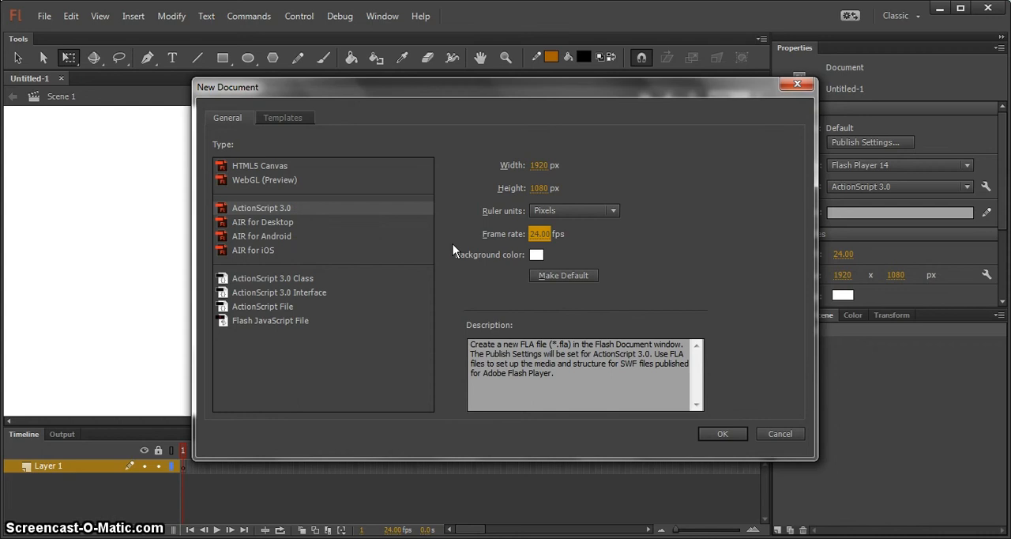
{"action": "left_click", "coordinate": [283, 117]}
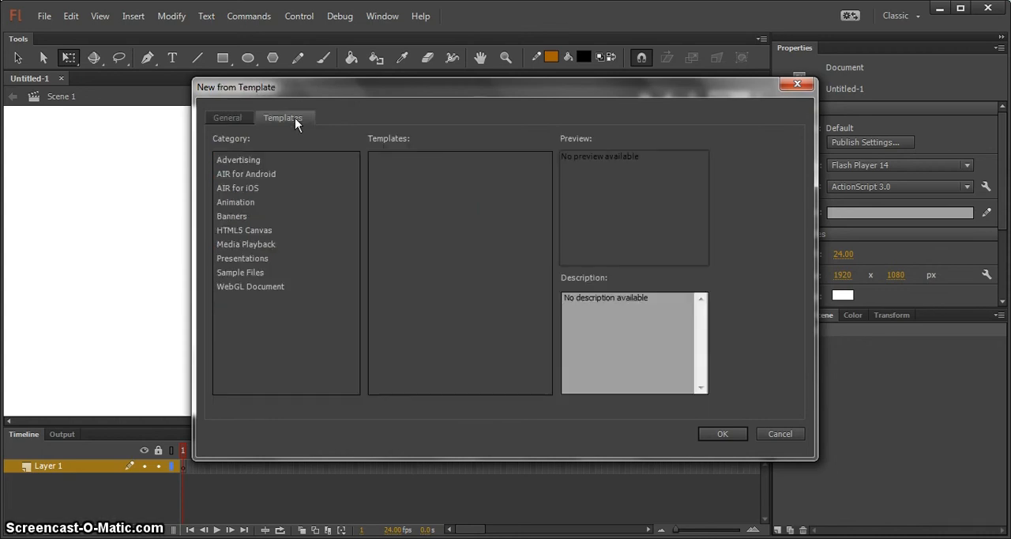
- Confirm the General settings to create the 1920×1080 ActionScript 3.0 document at 24 fps
{"action": "left_click", "coordinate": [228, 117]}
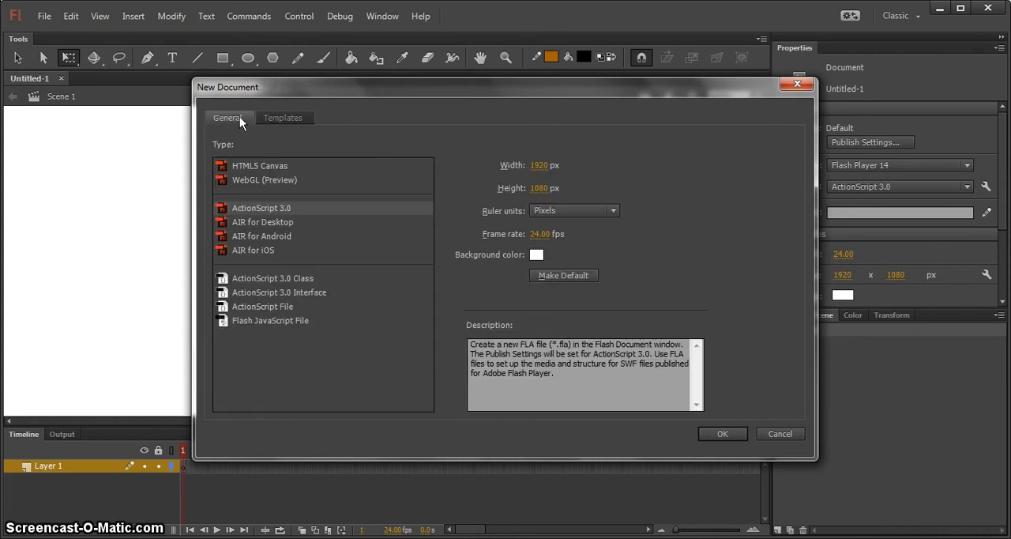
{"action": "mouse_move", "coordinate": [723, 433]}
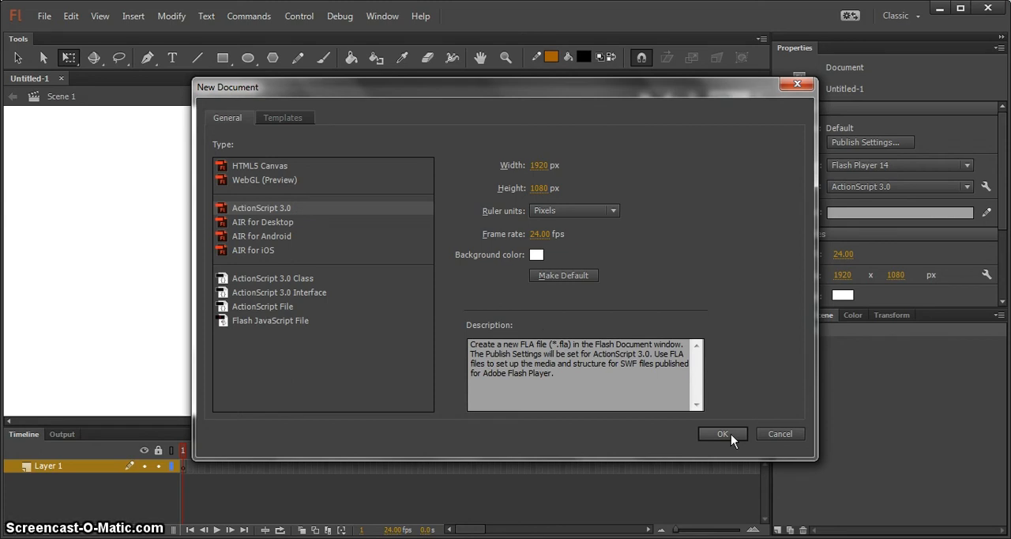
{"action": "left_click", "coordinate": [722, 433]}
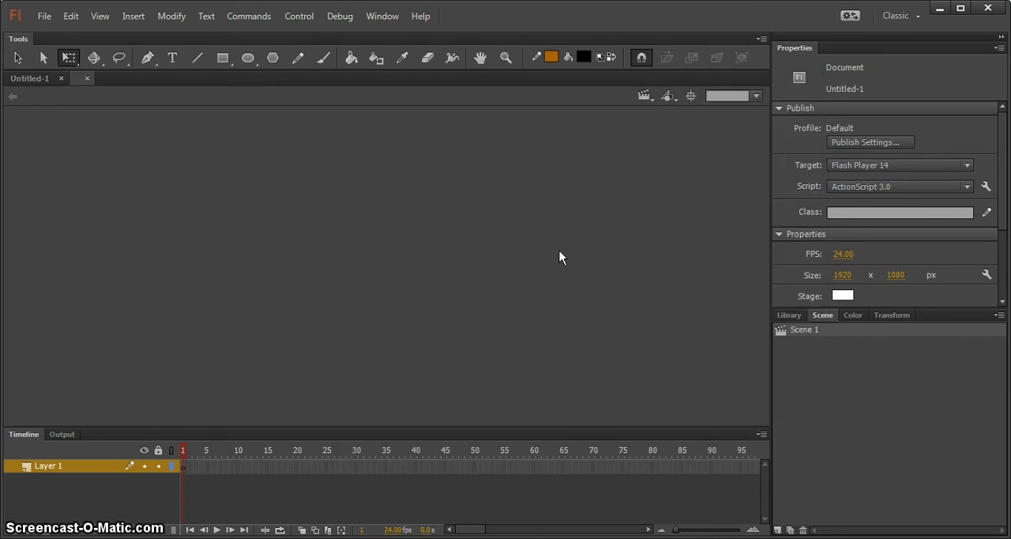
{"action": "mouse_move", "coordinate": [85, 107]}
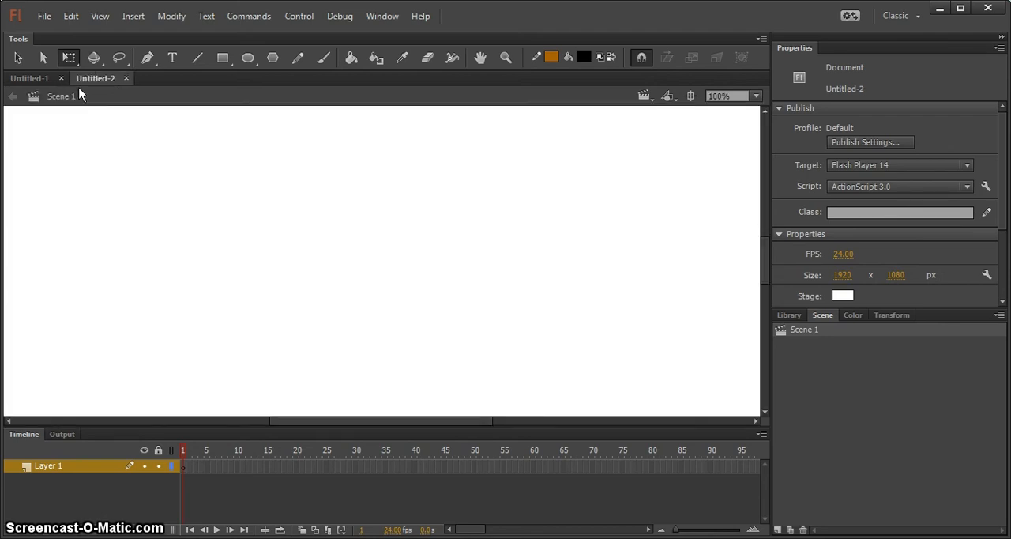
- Close the extra Untitled-2 document, leaving only Untitled-1 open
{"action": "left_click", "coordinate": [126, 79]}
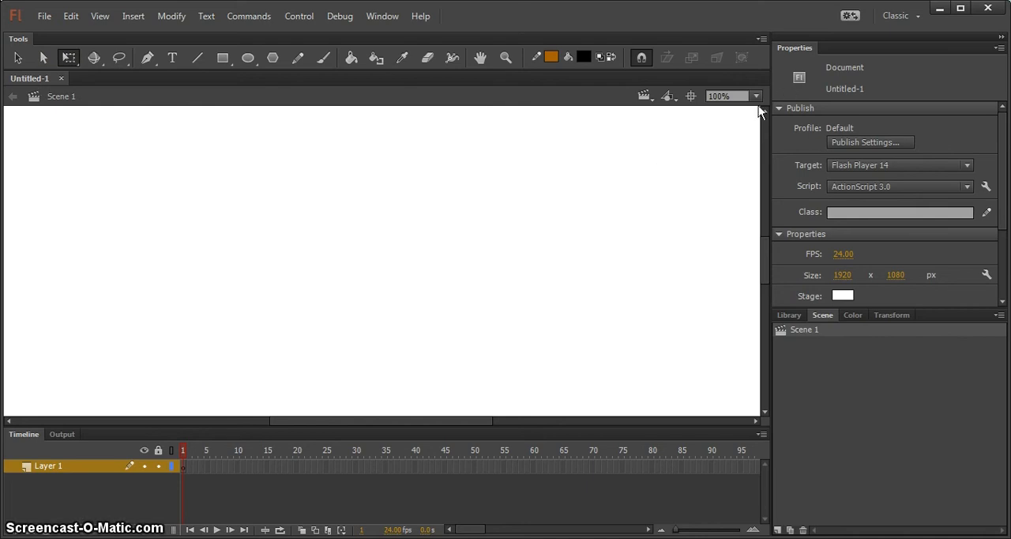
{"action": "mouse_move", "coordinate": [758, 101]}
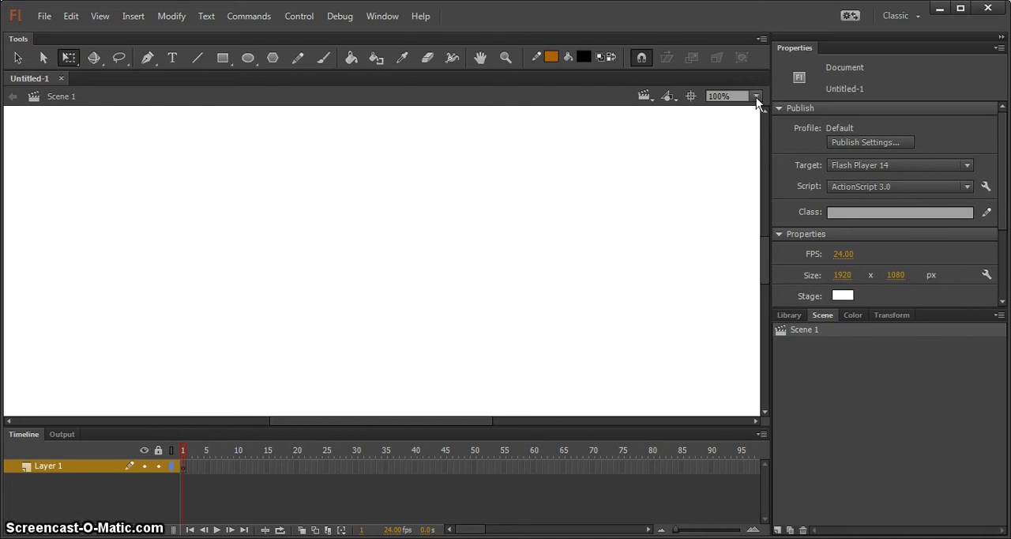
{"action": "left_click", "coordinate": [755, 95]}
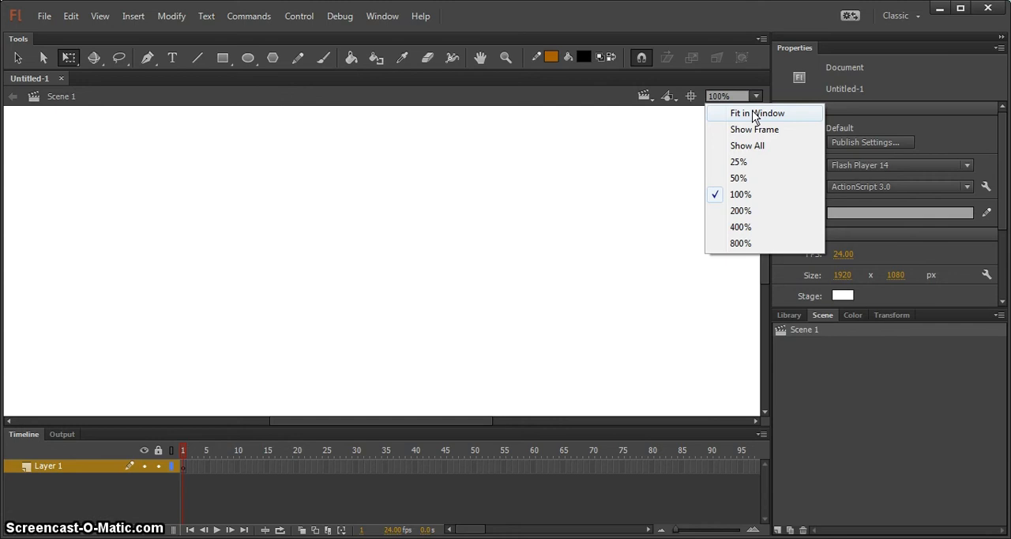
- Set the stage zoom to Fit in Window so the whole 1920×1080 stage is visible
{"action": "left_click", "coordinate": [755, 112]}
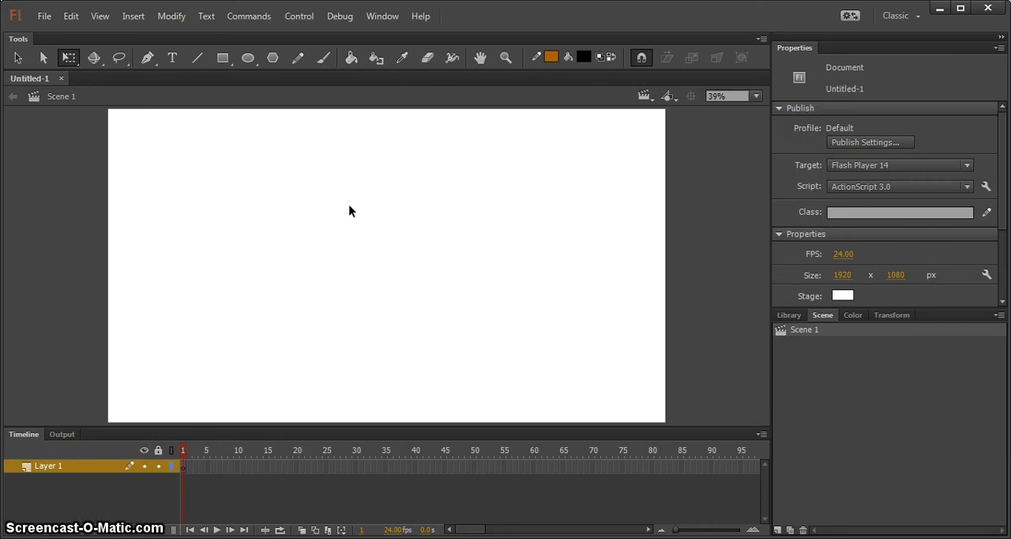
{"action": "mouse_move", "coordinate": [350, 219]}
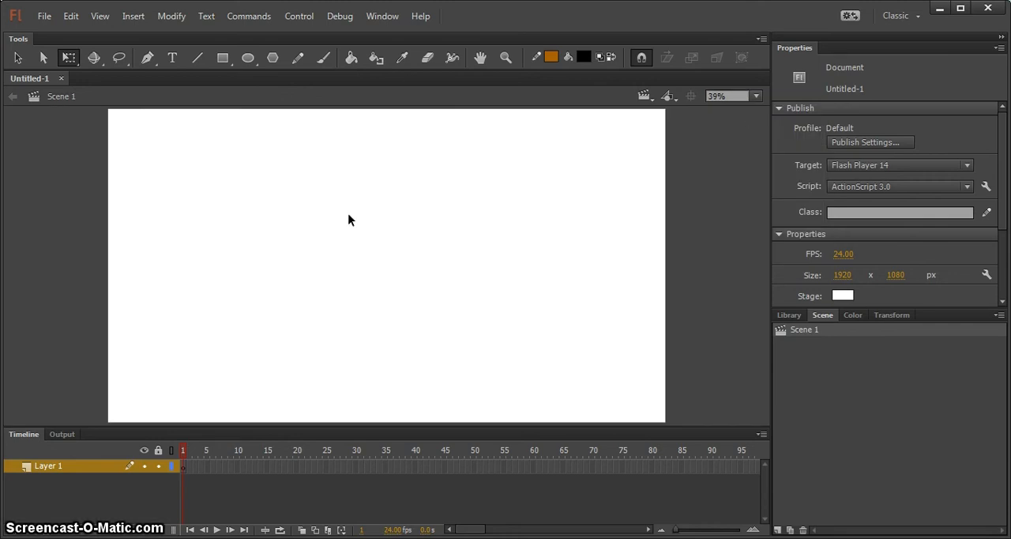
{"action": "mouse_move", "coordinate": [505, 262]}
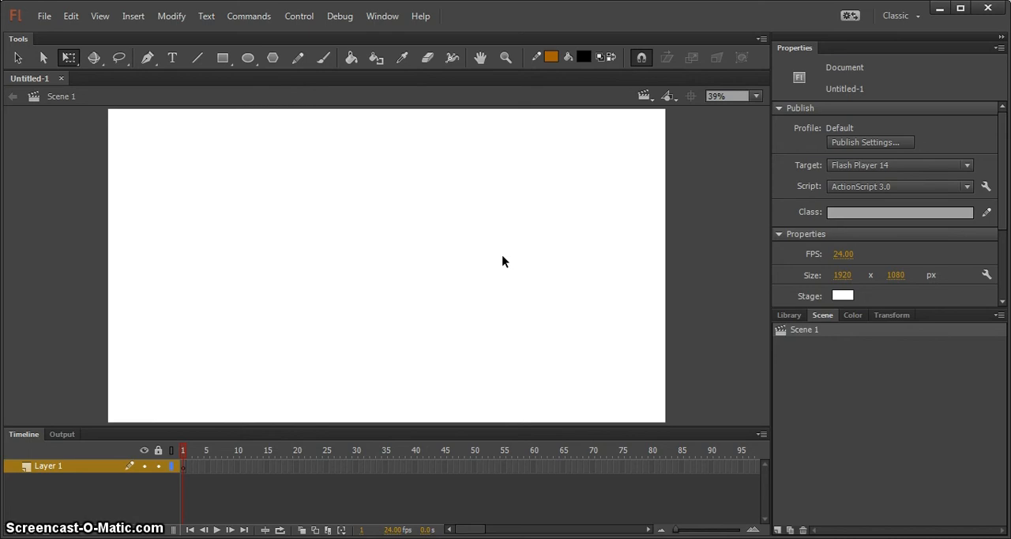
{"action": "mouse_move", "coordinate": [818, 111]}
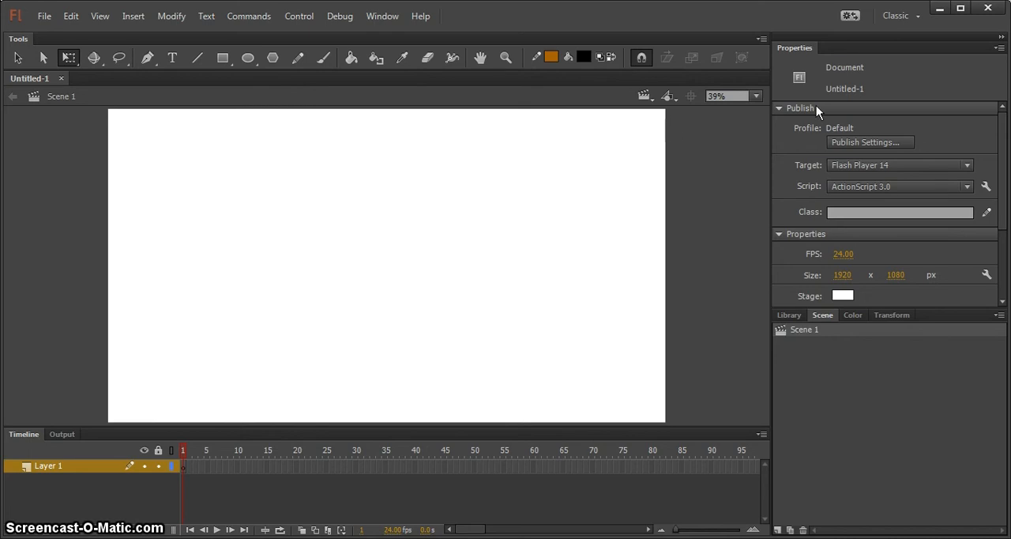
{"action": "mouse_move", "coordinate": [821, 319]}
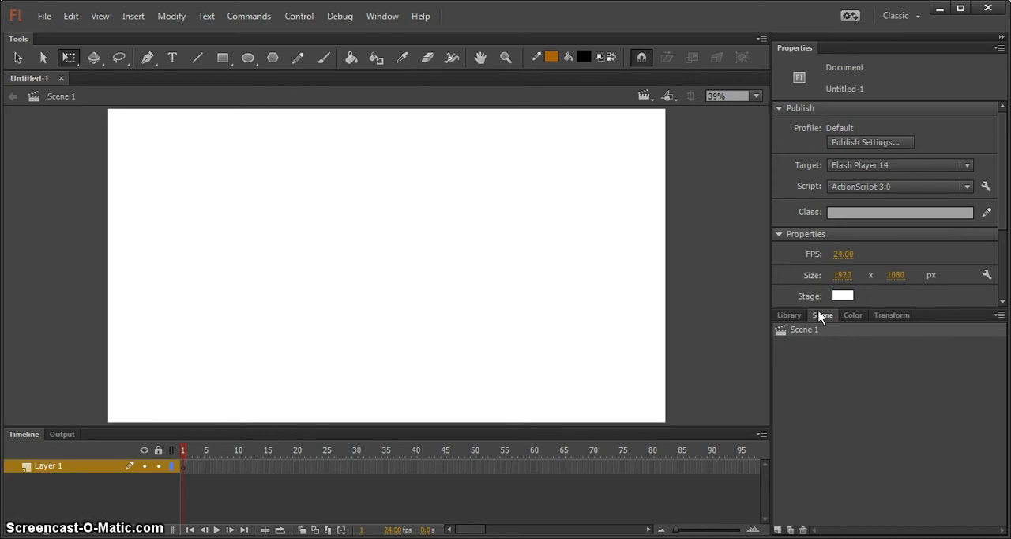
- Check the Color and Transform panels, then leave the empty Library panel showing
{"action": "left_click", "coordinate": [788, 314]}
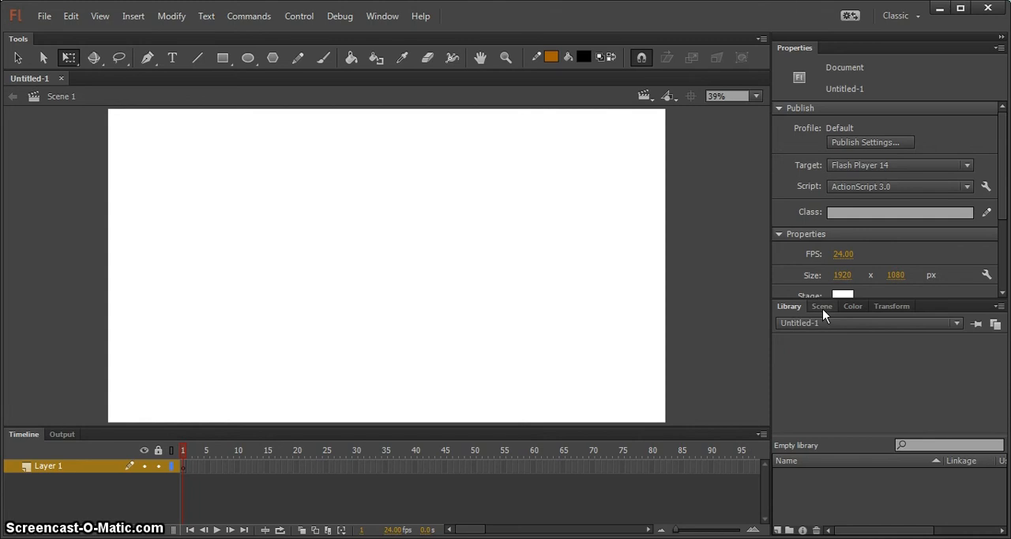
{"action": "left_click", "coordinate": [853, 306]}
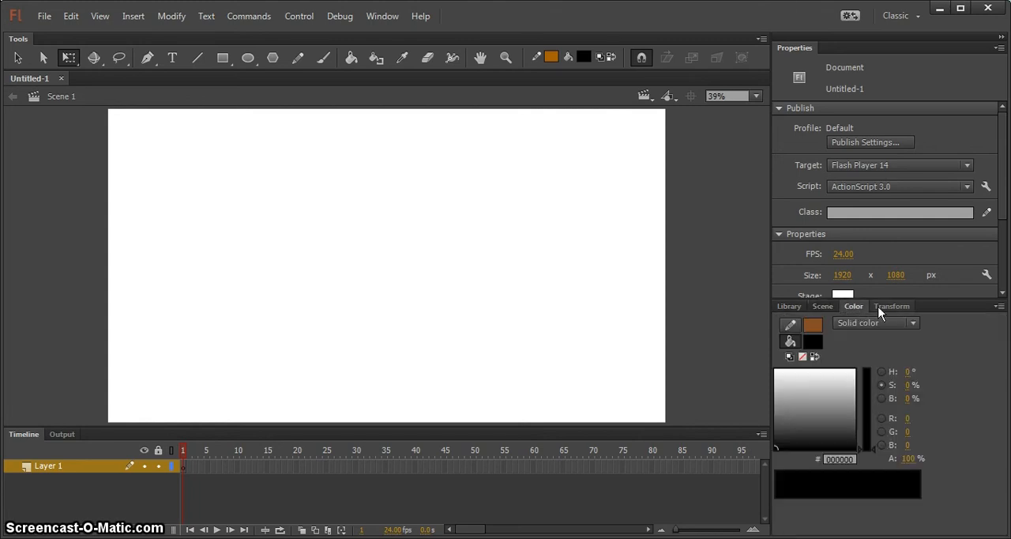
{"action": "left_click", "coordinate": [891, 307]}
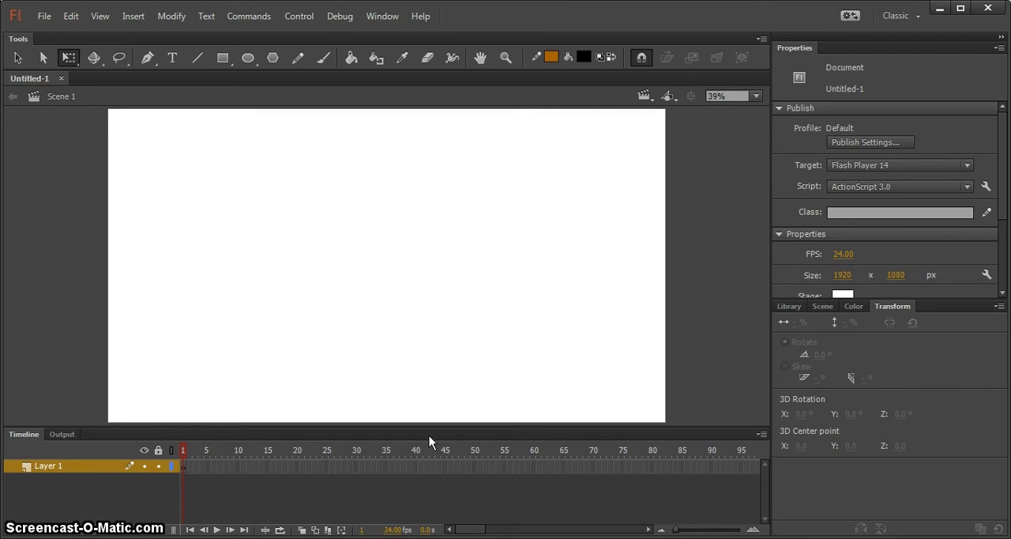
{"action": "mouse_move", "coordinate": [234, 232]}
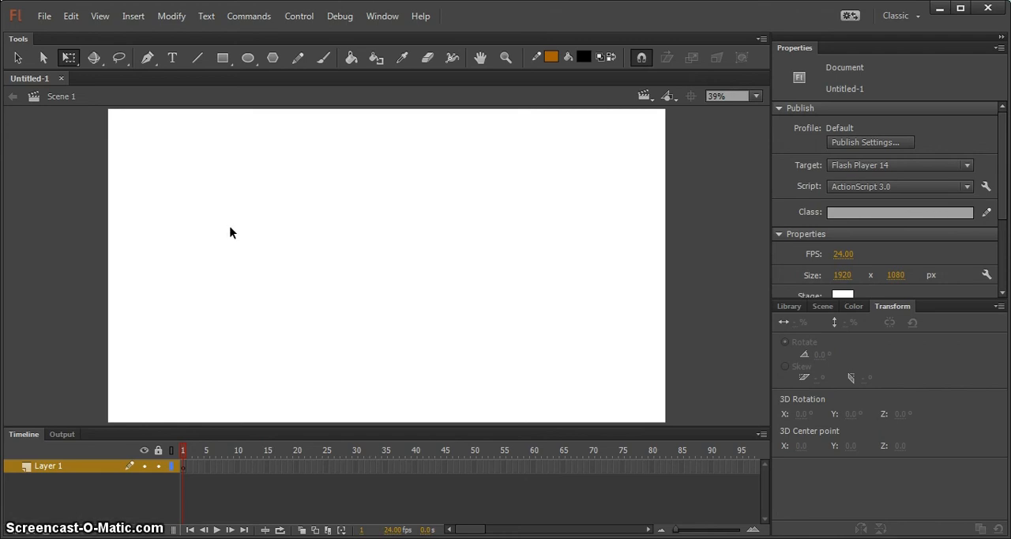
{"action": "left_click", "coordinate": [788, 307]}
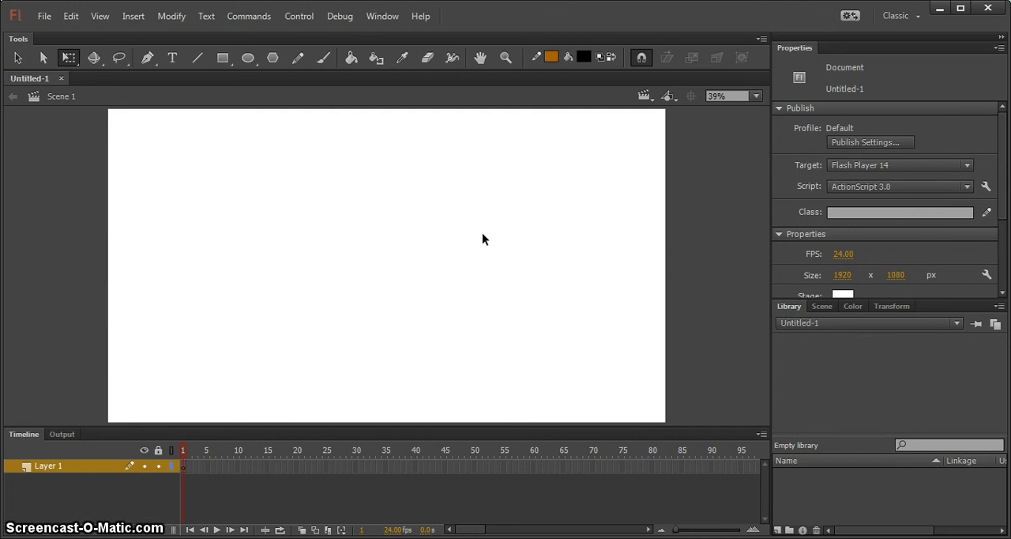
{"action": "mouse_move", "coordinate": [333, 177]}
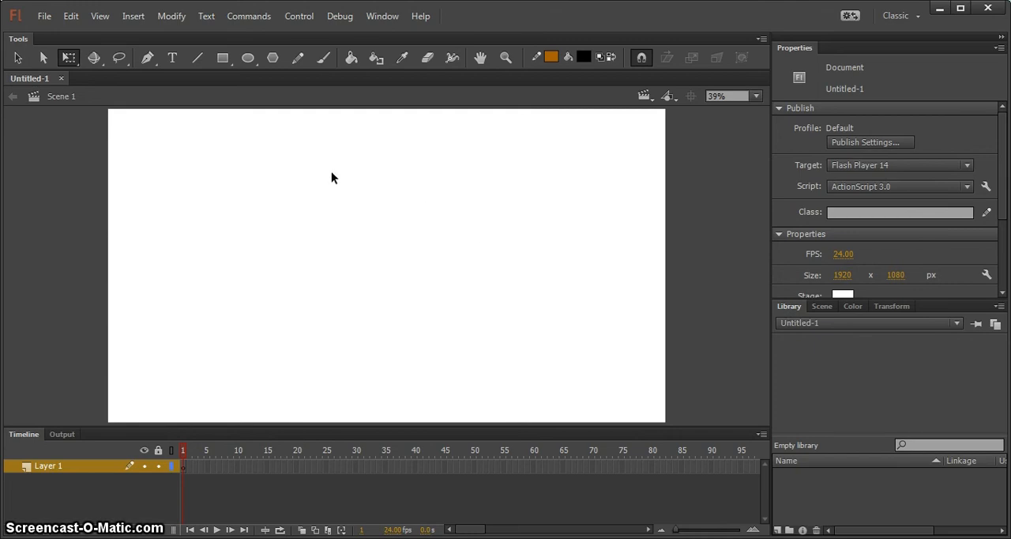
{"action": "mouse_move", "coordinate": [123, 158]}
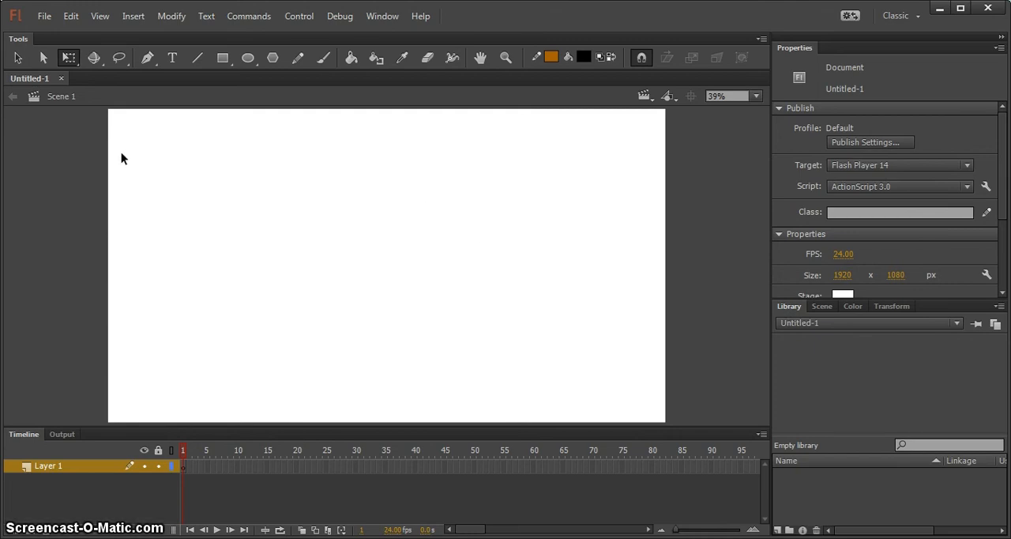
- Bring up Publish Settings for Untitled-1 from the File menu
{"action": "left_click", "coordinate": [50, 16]}
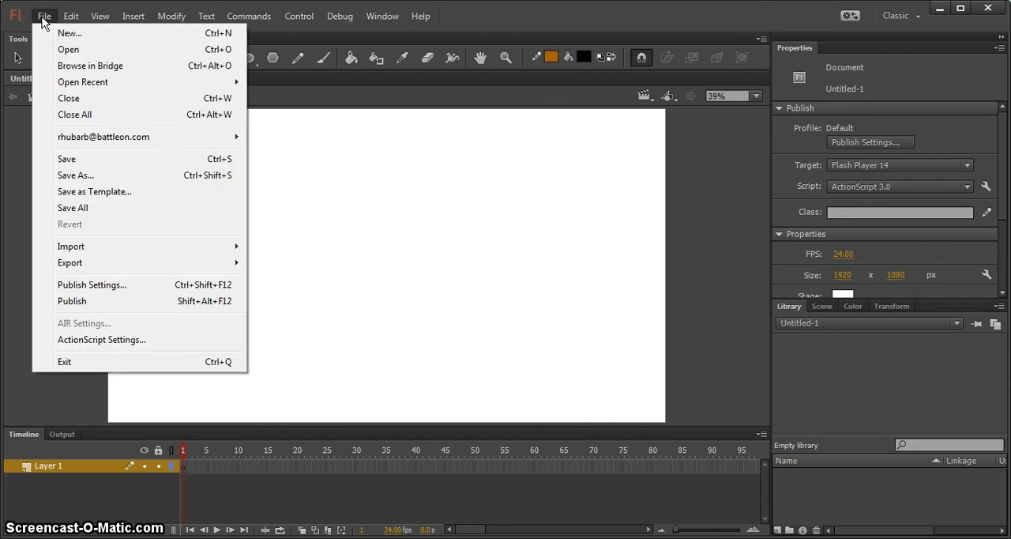
{"action": "mouse_move", "coordinate": [111, 235]}
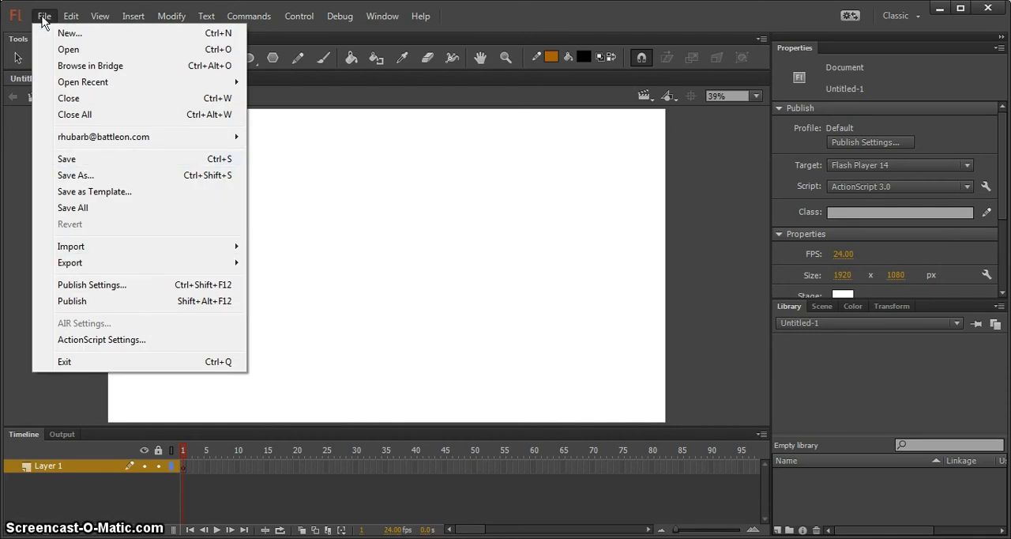
{"action": "mouse_move", "coordinate": [103, 135]}
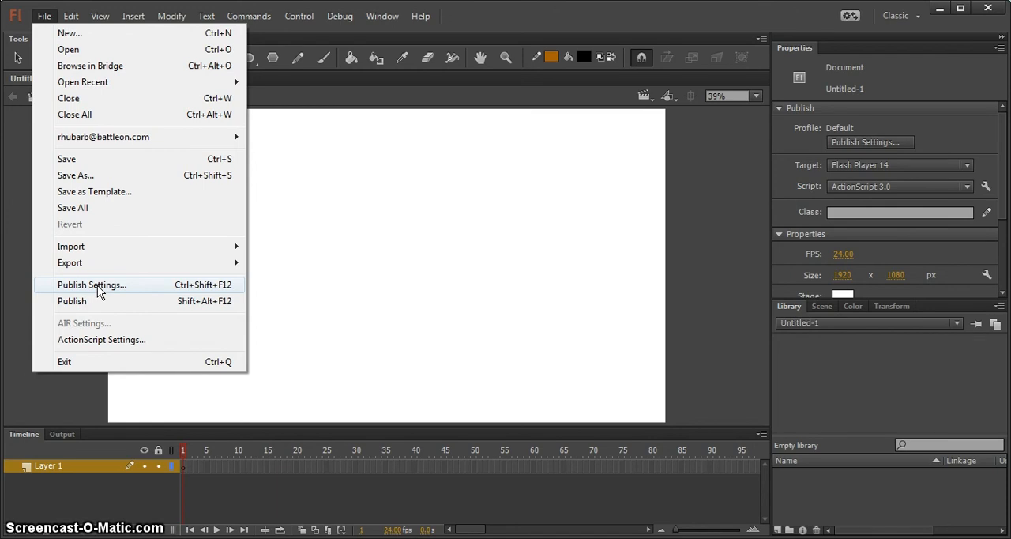
{"action": "mouse_move", "coordinate": [161, 290]}
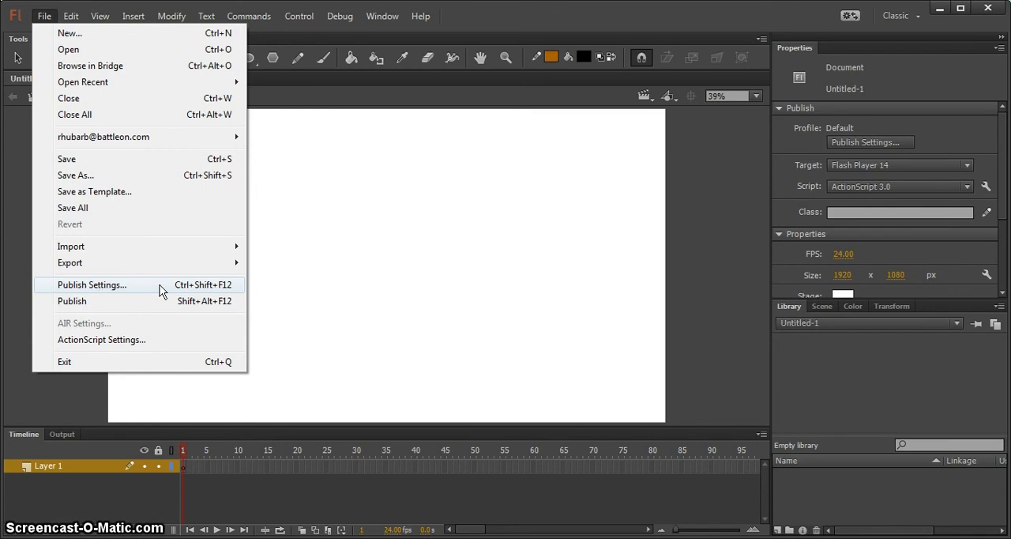
{"action": "mouse_move", "coordinate": [184, 296]}
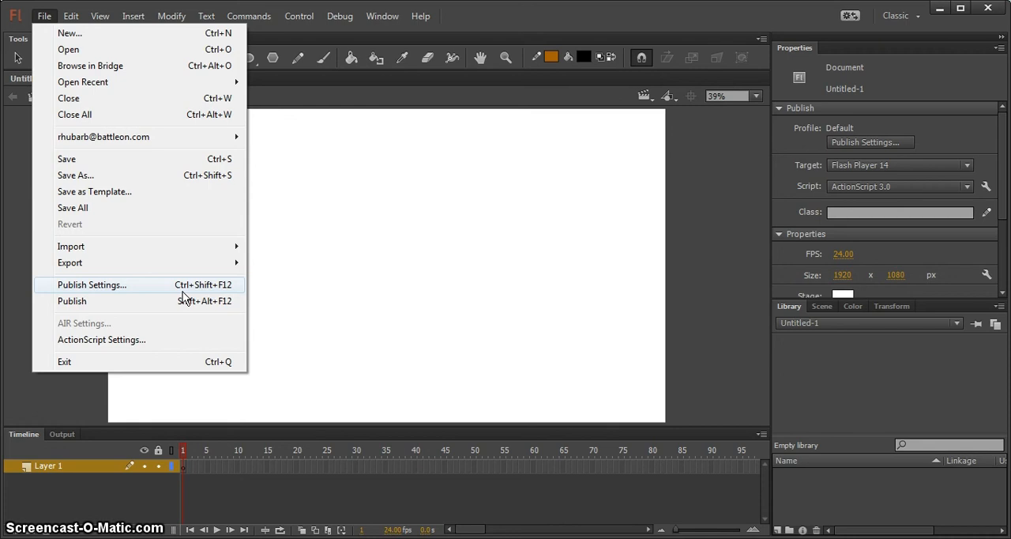
{"action": "mouse_move", "coordinate": [220, 297]}
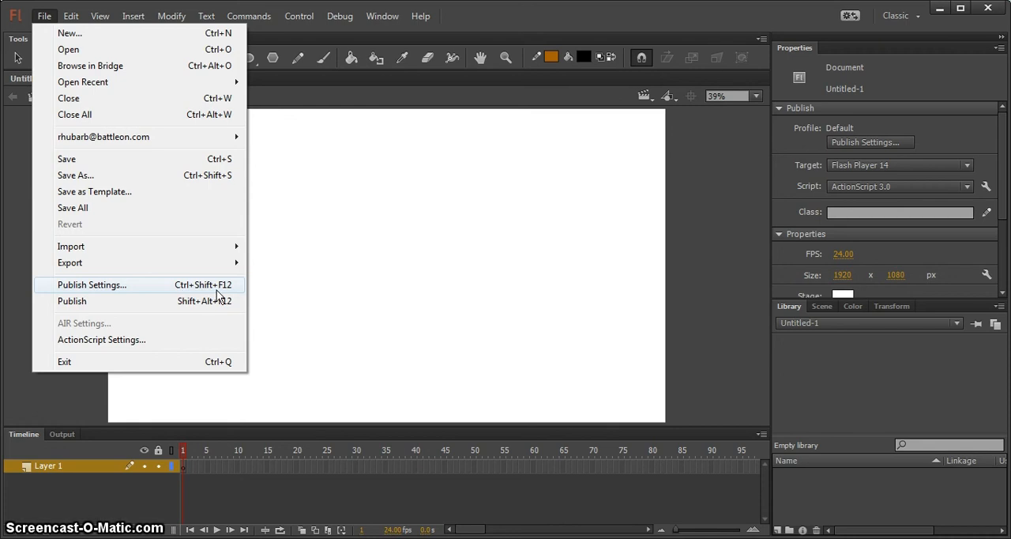
{"action": "mouse_move", "coordinate": [178, 295]}
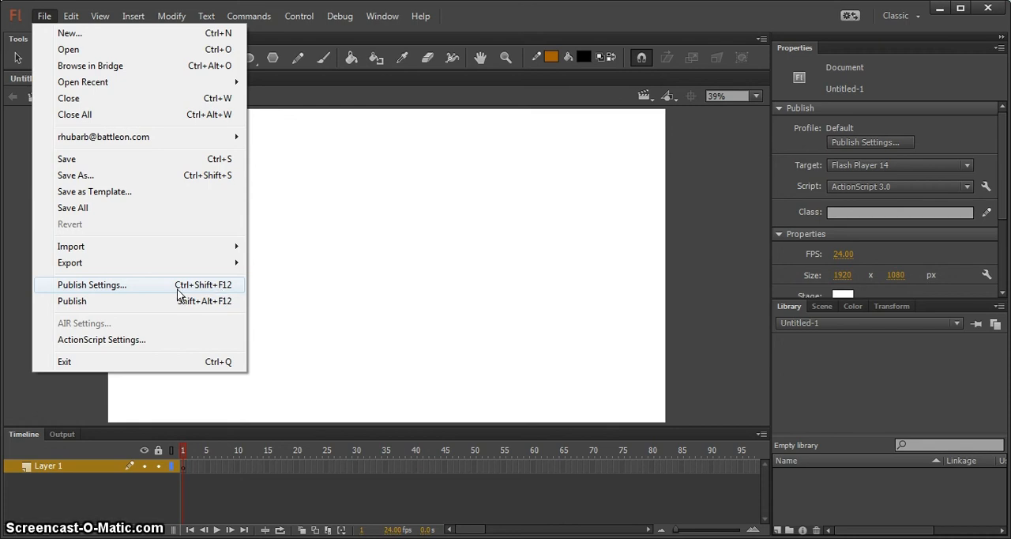
{"action": "left_click", "coordinate": [92, 284]}
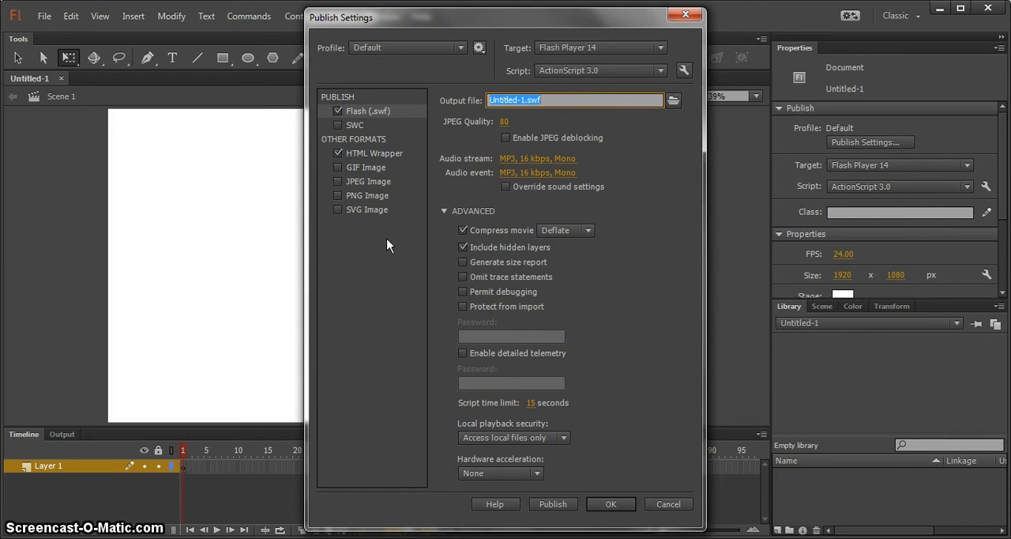
{"action": "mouse_move", "coordinate": [398, 356]}
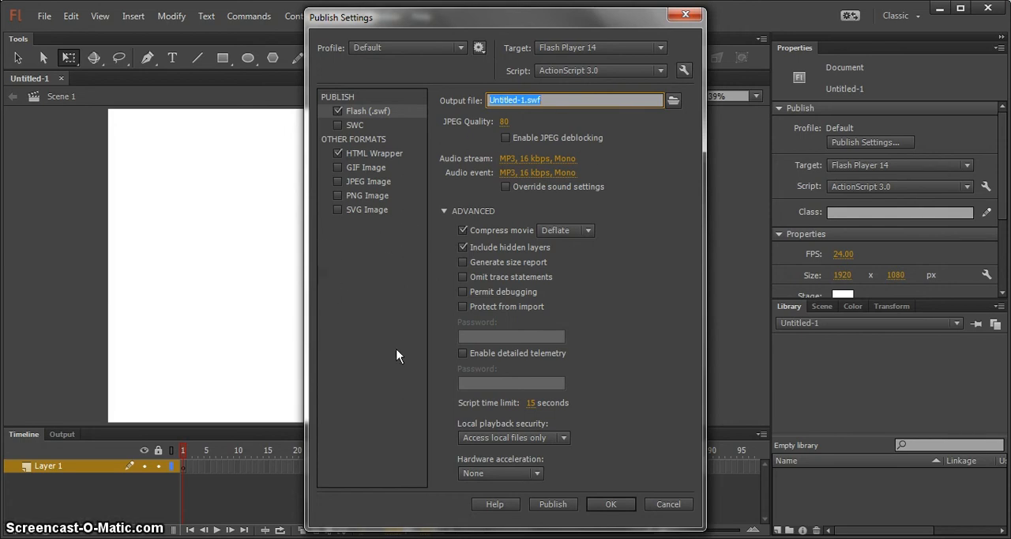
{"action": "mouse_move", "coordinate": [419, 284]}
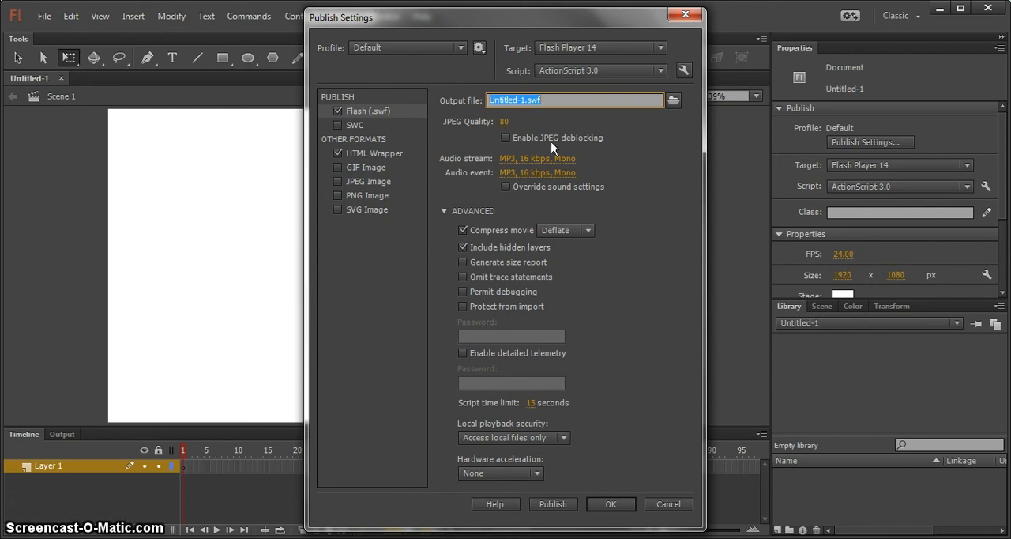
{"action": "mouse_move", "coordinate": [509, 161]}
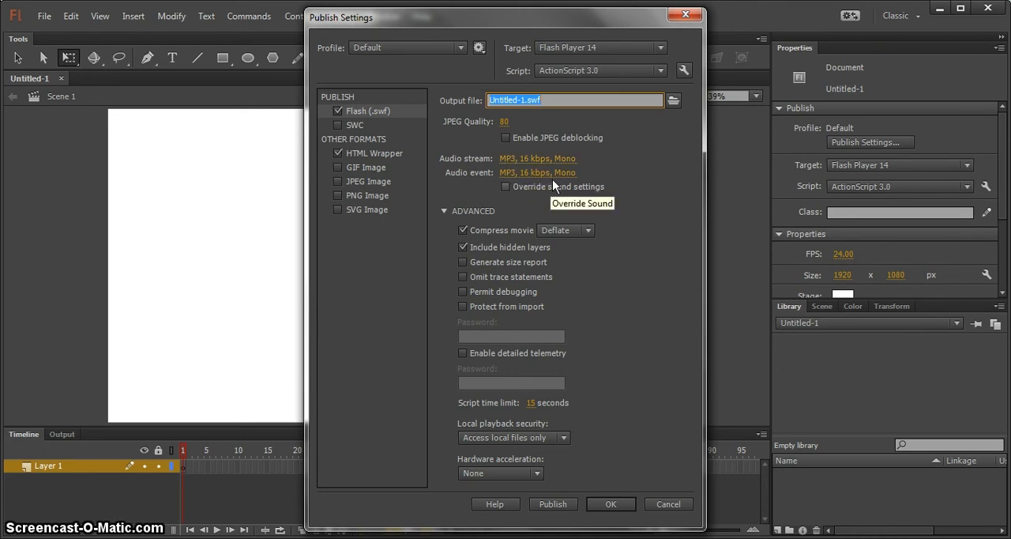
{"action": "mouse_move", "coordinate": [559, 186]}
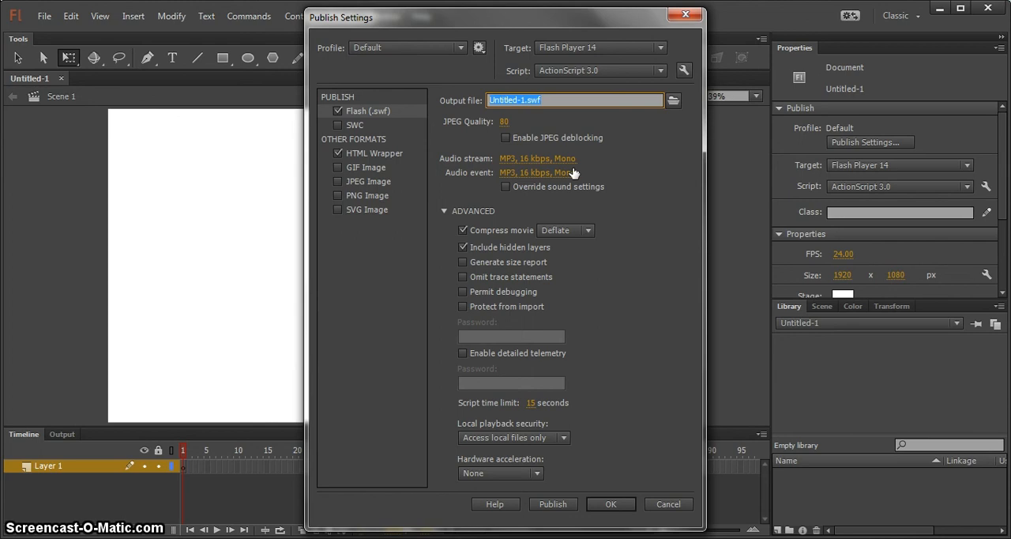
{"action": "mouse_move", "coordinate": [538, 157]}
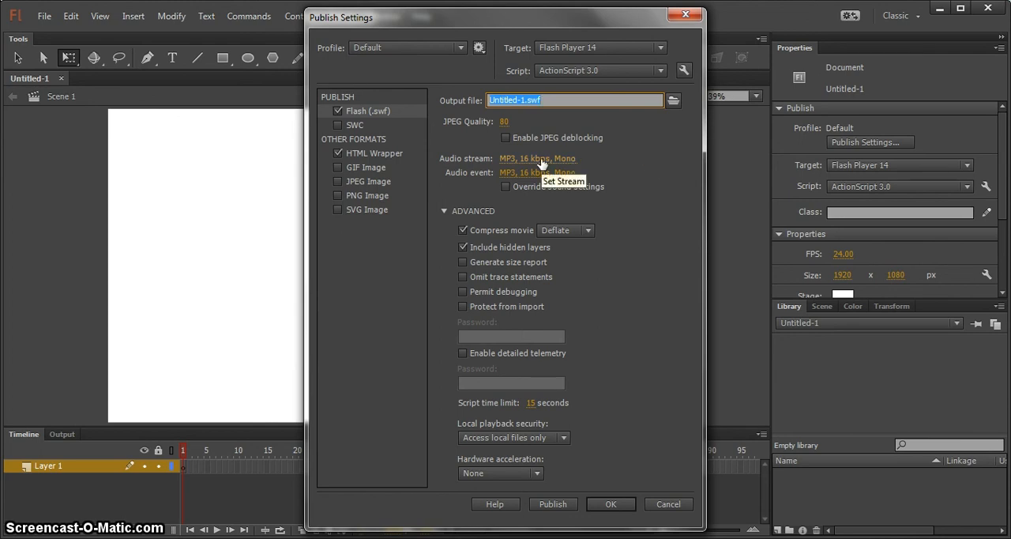
- Bring up the Sound Settings for the audio stream
{"action": "left_click", "coordinate": [537, 158]}
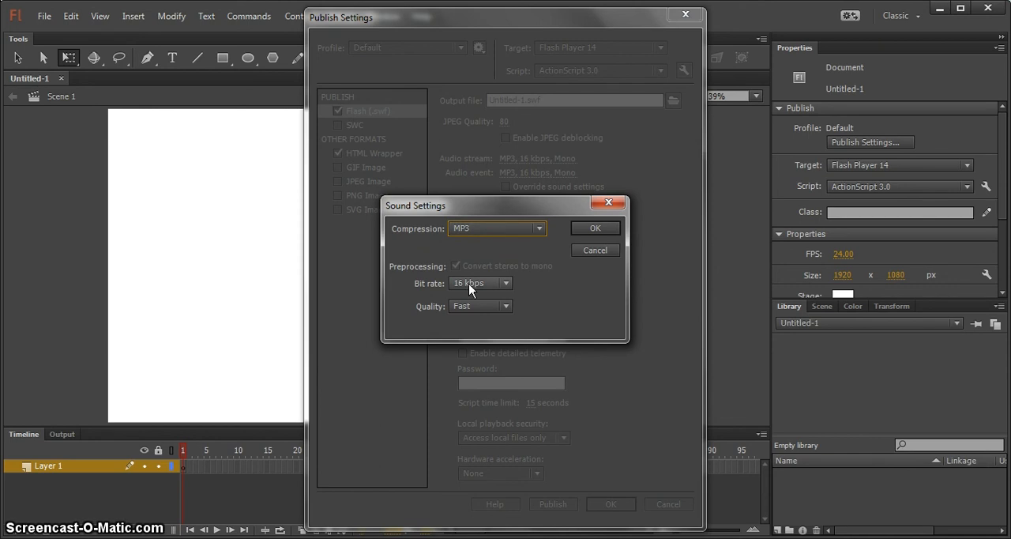
- Set the audio stream to 128 kbps, stereo (mono conversion off), Fast quality, and confirm
{"action": "left_click", "coordinate": [502, 283]}
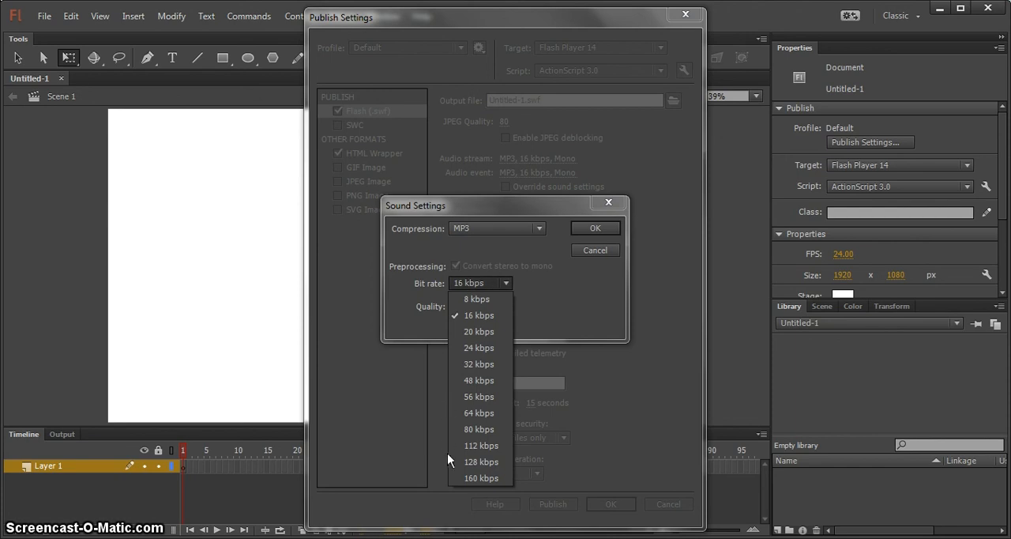
{"action": "mouse_move", "coordinate": [464, 484]}
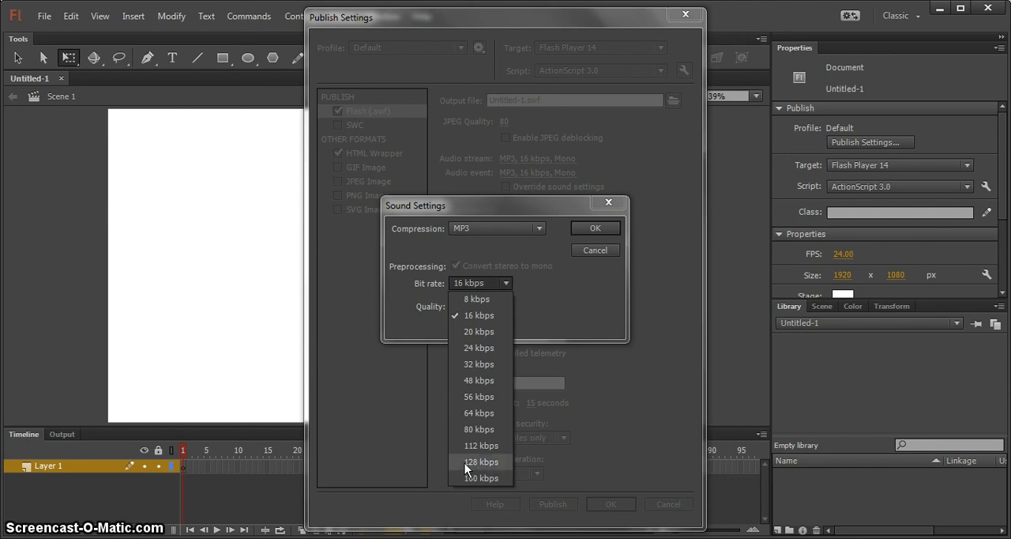
{"action": "left_click", "coordinate": [480, 461]}
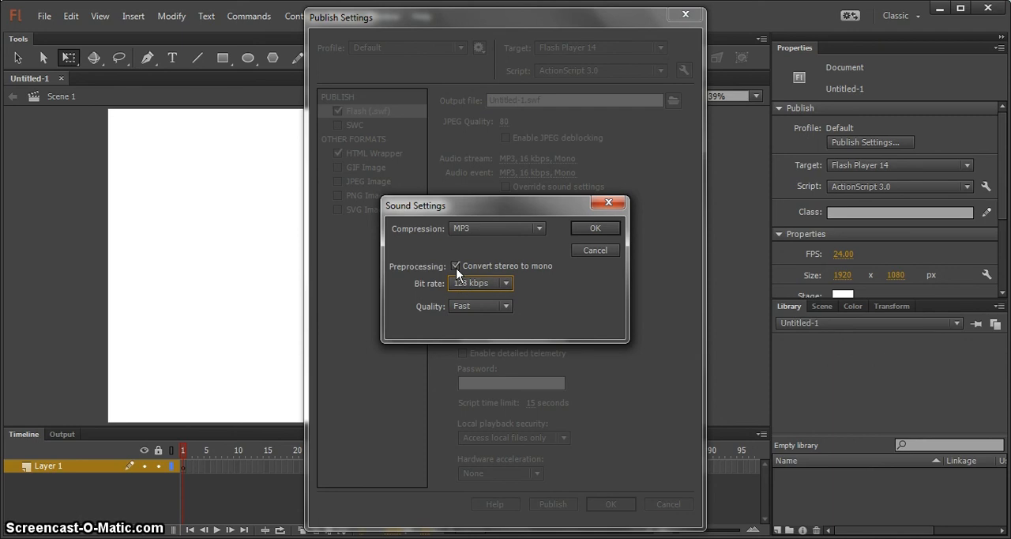
{"action": "left_click", "coordinate": [458, 266]}
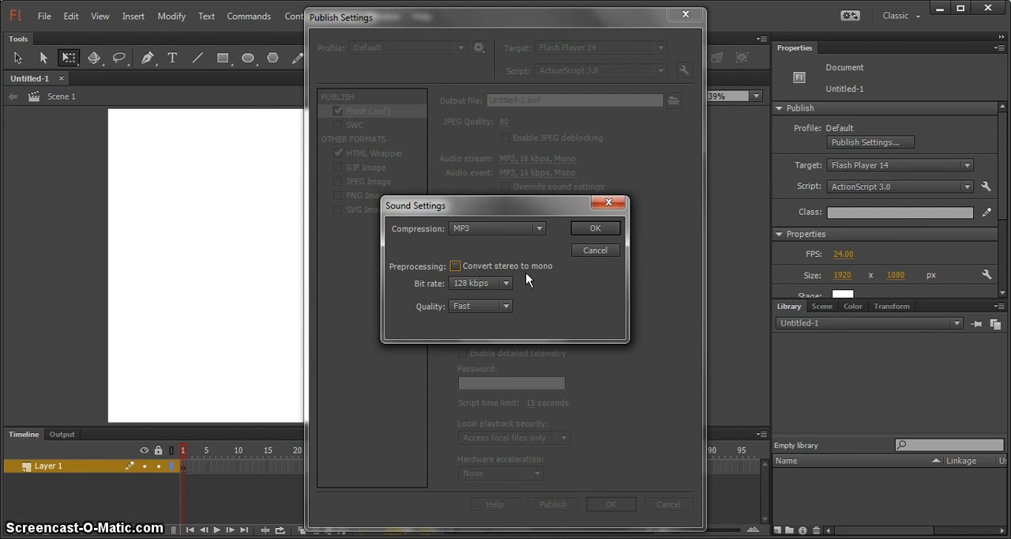
{"action": "mouse_move", "coordinate": [488, 275]}
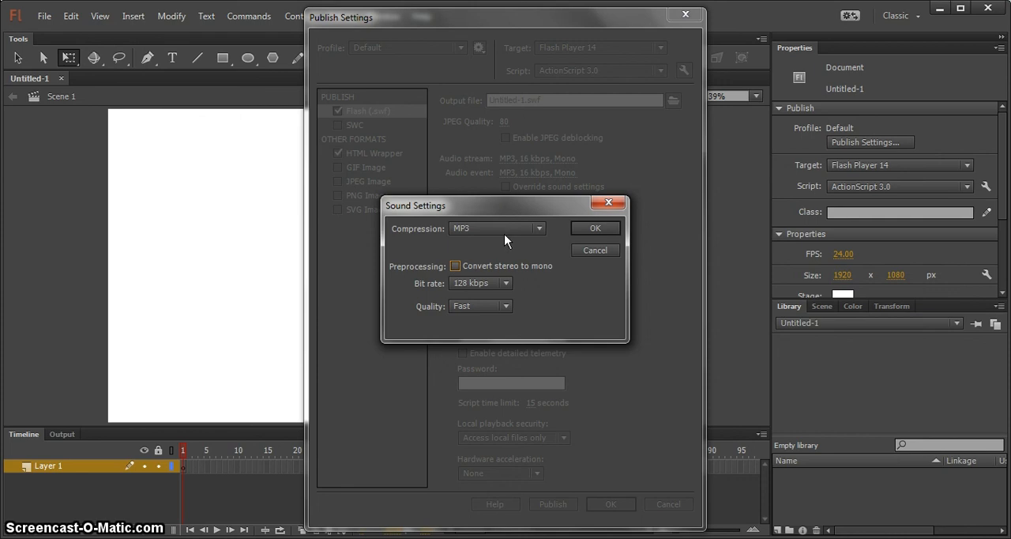
{"action": "mouse_move", "coordinate": [429, 319]}
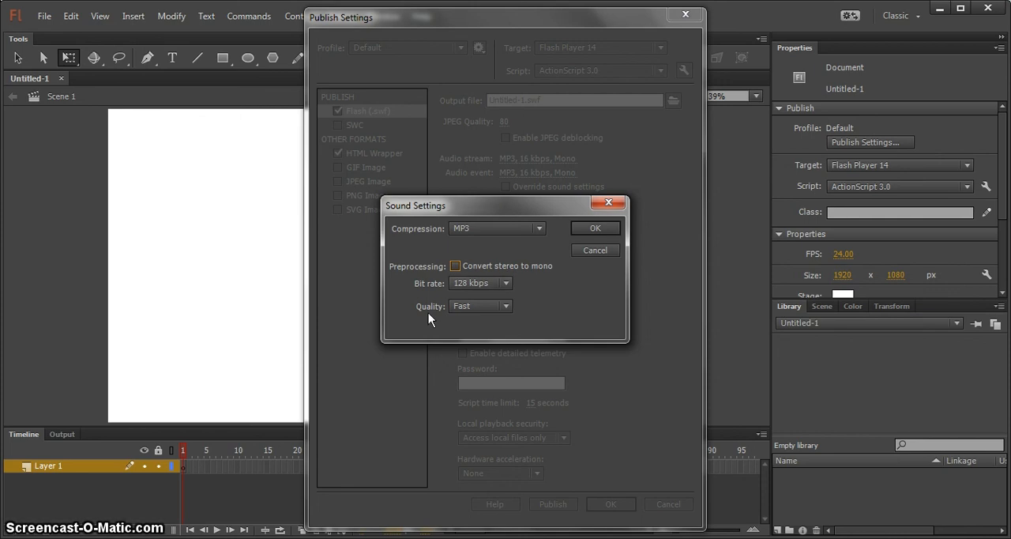
{"action": "left_click", "coordinate": [502, 306]}
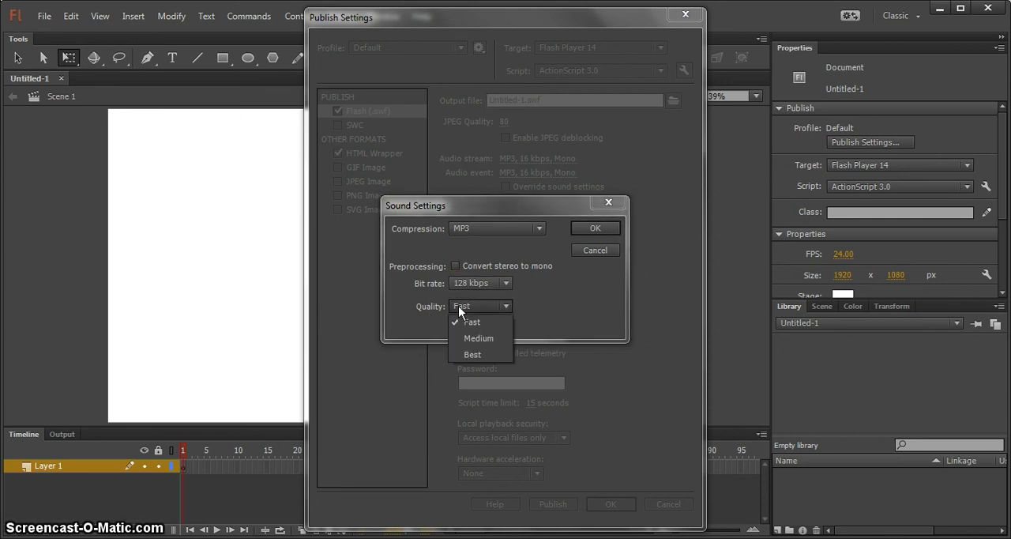
{"action": "left_click", "coordinate": [469, 322]}
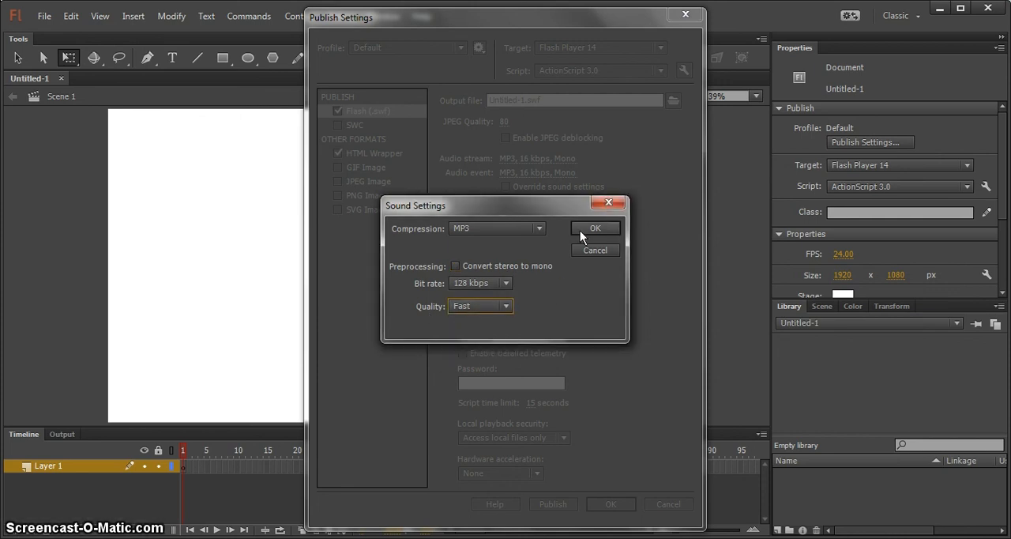
{"action": "left_click", "coordinate": [594, 227]}
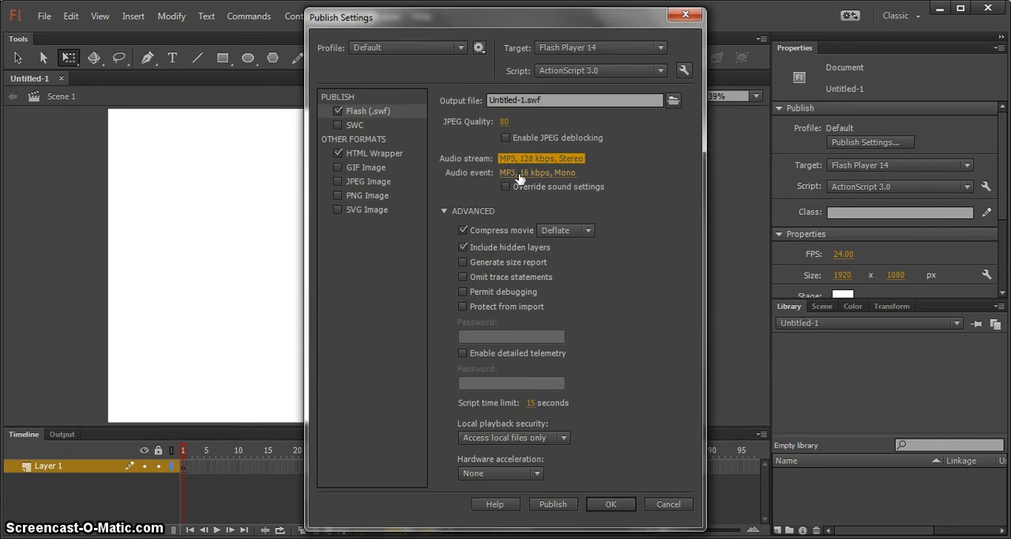
- Set the audio event likewise to 128 kbps stereo and confirm
{"action": "left_click", "coordinate": [537, 172]}
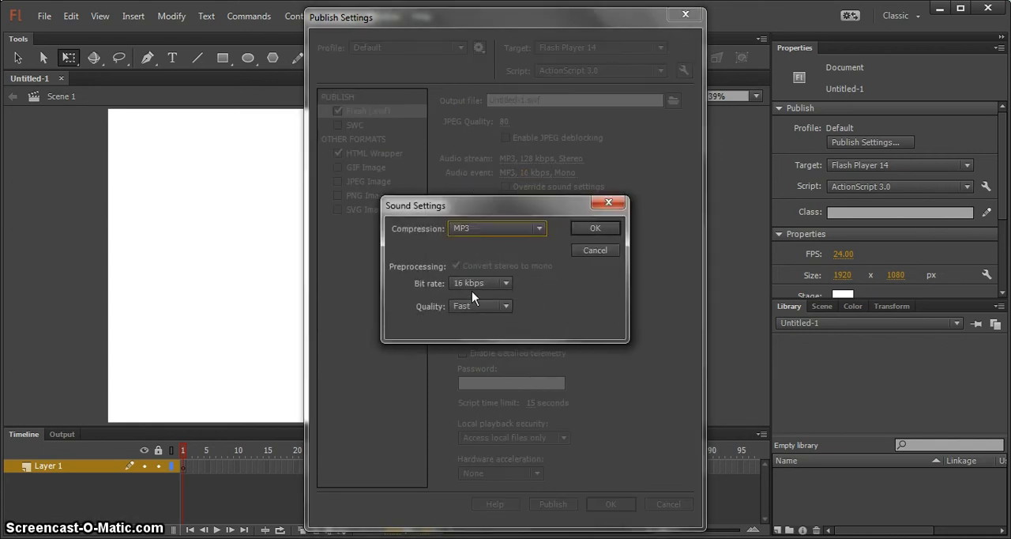
{"action": "left_click", "coordinate": [480, 283]}
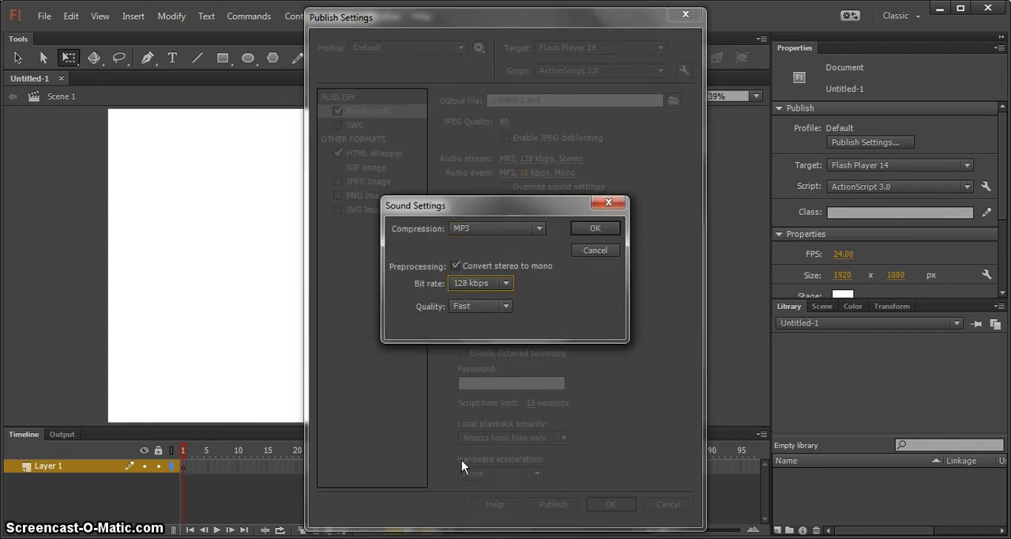
{"action": "left_click", "coordinate": [455, 265]}
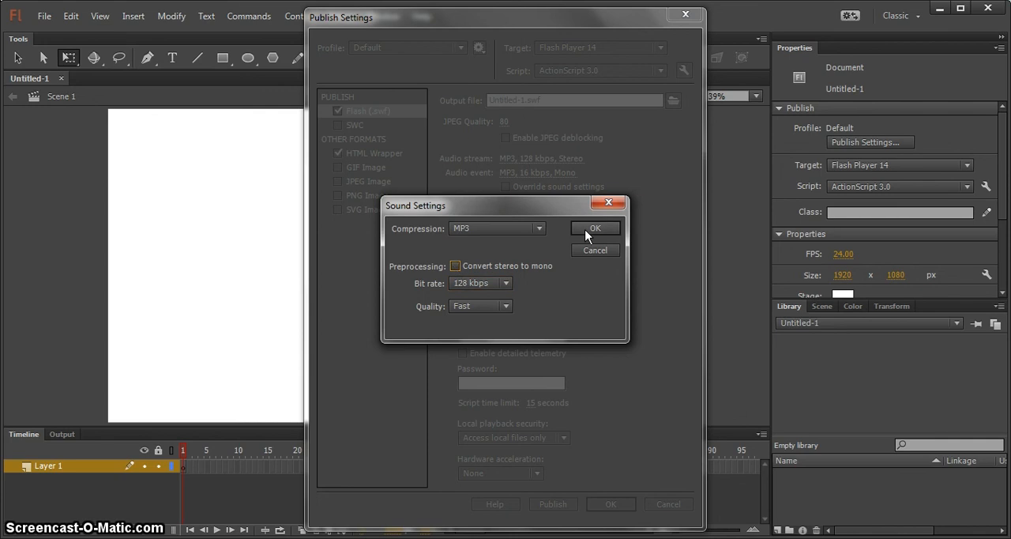
{"action": "left_click", "coordinate": [594, 227]}
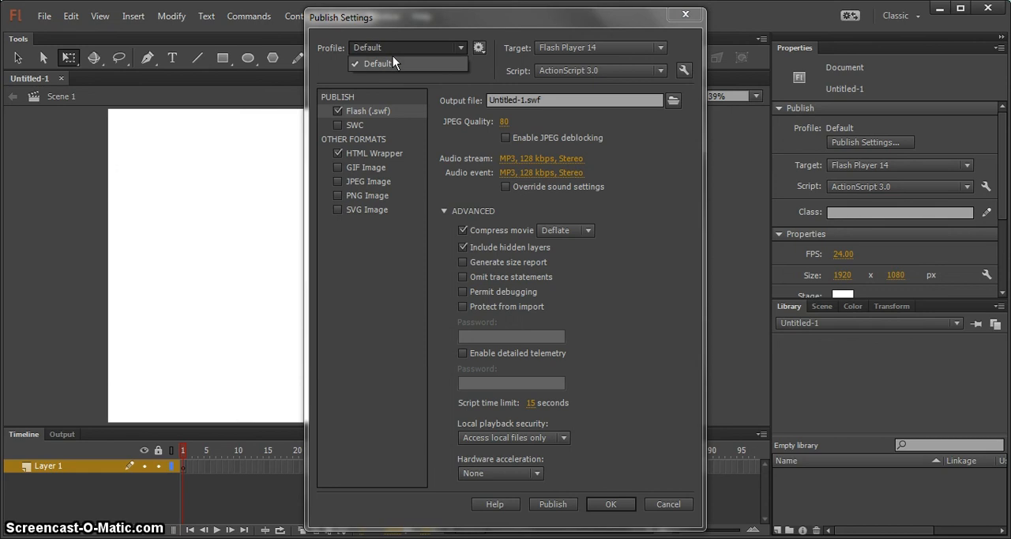
- Keep the Default publish profile before closing Publish Settings
{"action": "left_click", "coordinate": [375, 63]}
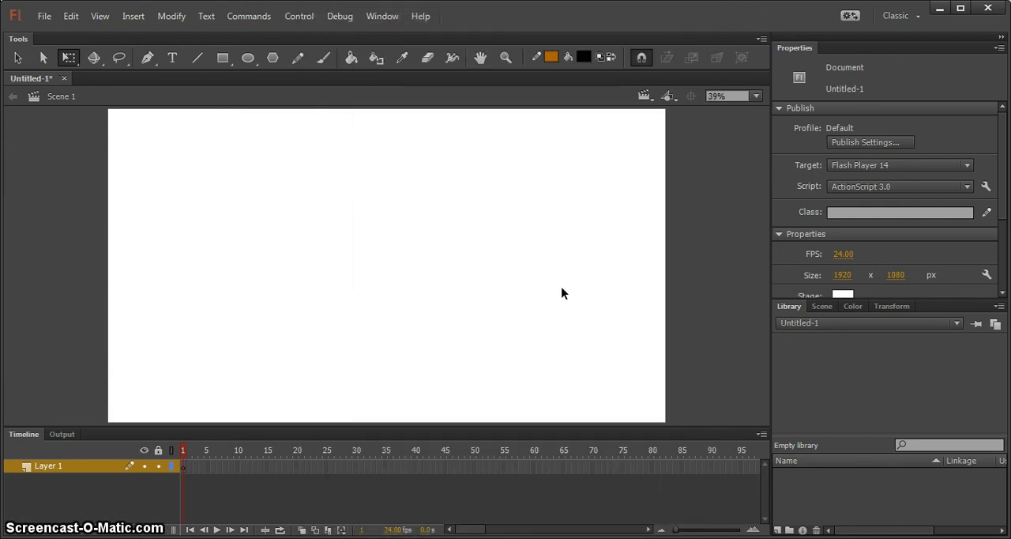
{"action": "mouse_move", "coordinate": [584, 282]}
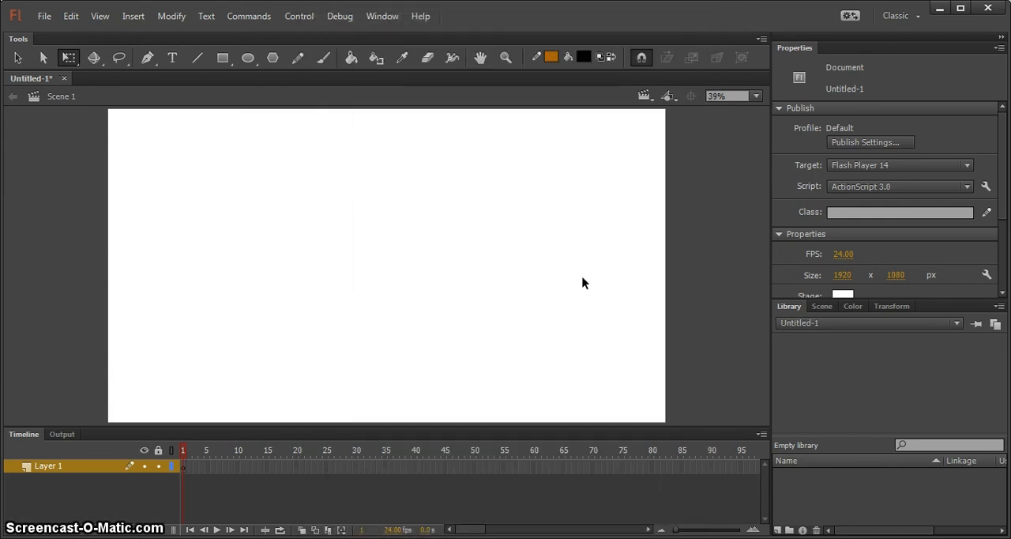
{"action": "mouse_move", "coordinate": [301, 226]}
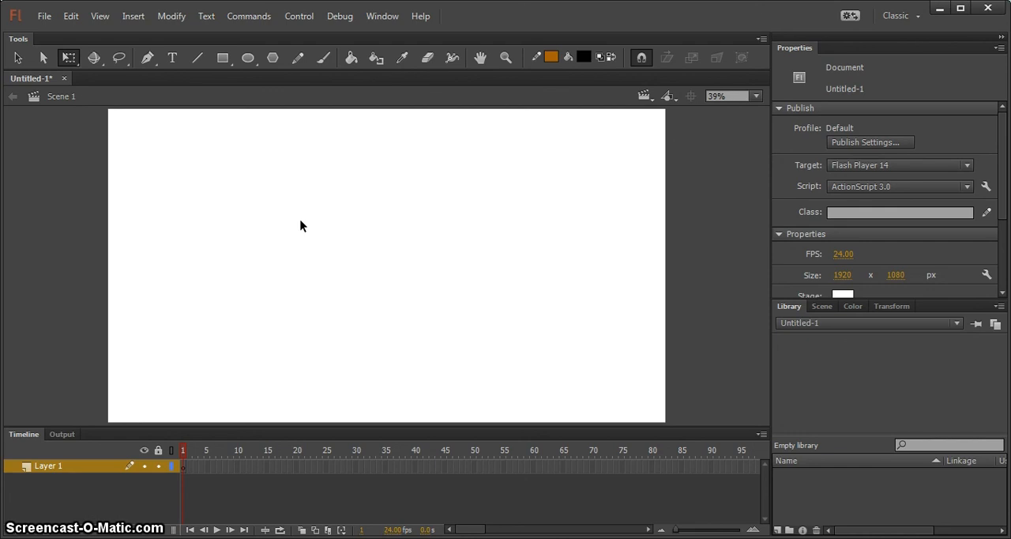
{"action": "mouse_move", "coordinate": [486, 249]}
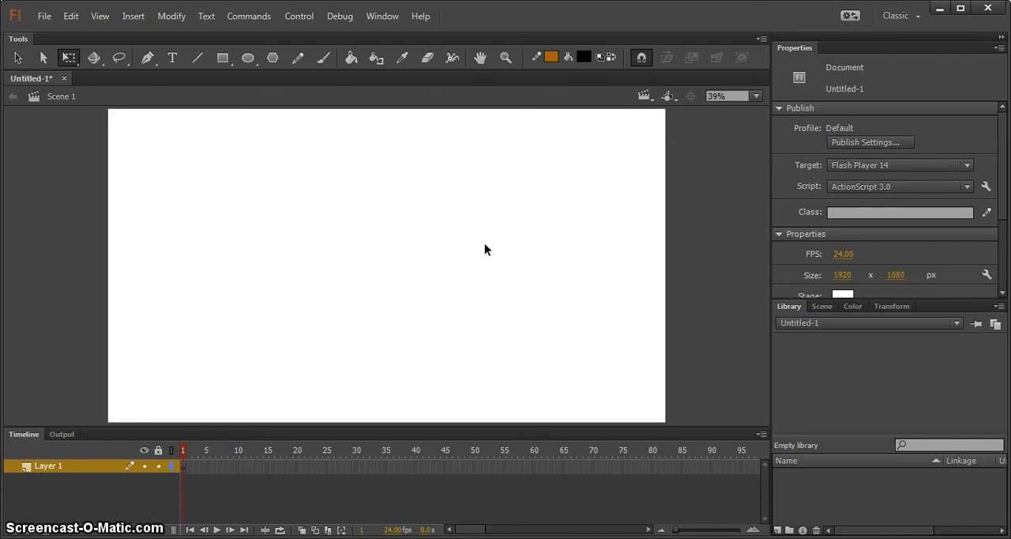
{"action": "mouse_move", "coordinate": [398, 290]}
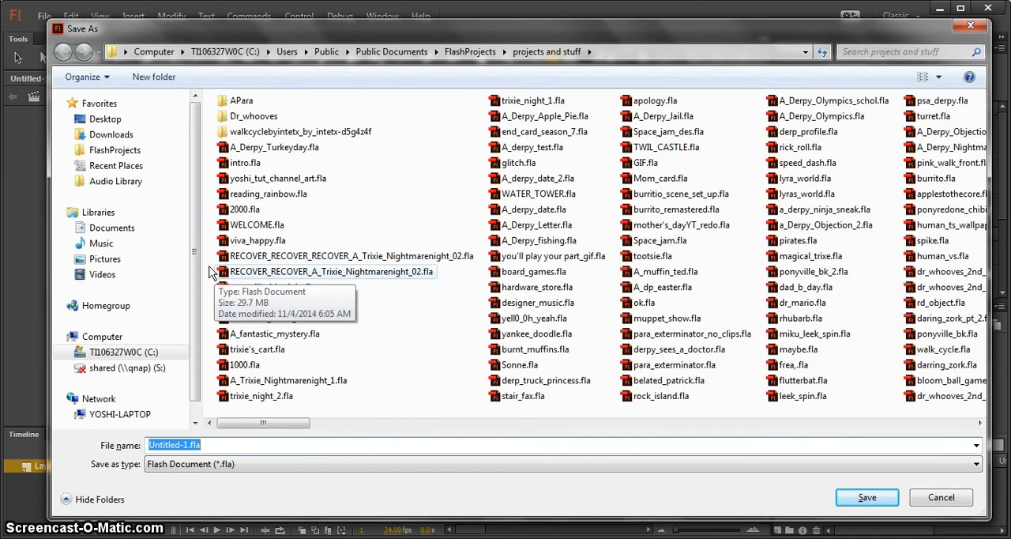
- Save the document to the Desktop under the name thing.fla
{"action": "left_click", "coordinate": [105, 118]}
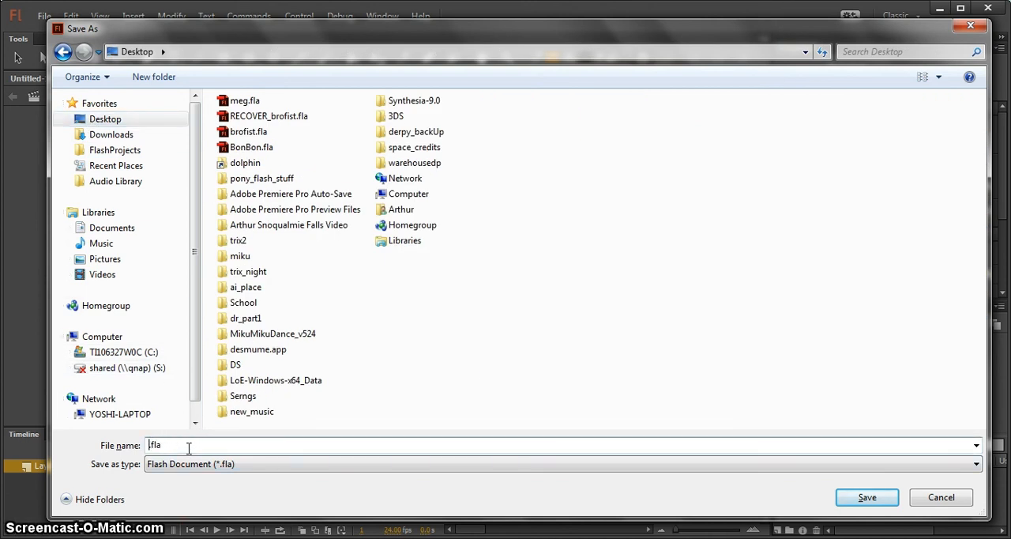
{"action": "type", "text": "thing"}
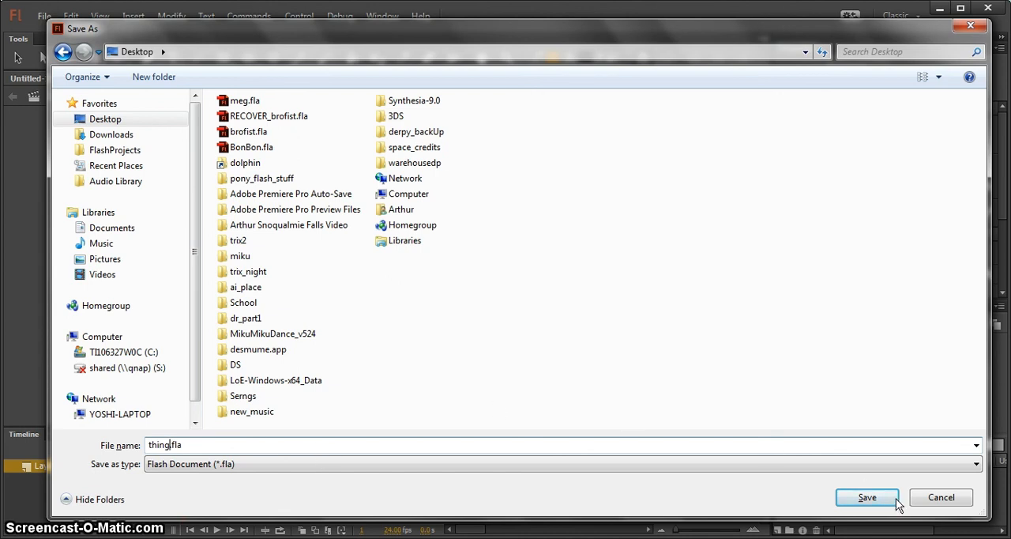
{"action": "left_click", "coordinate": [872, 496]}
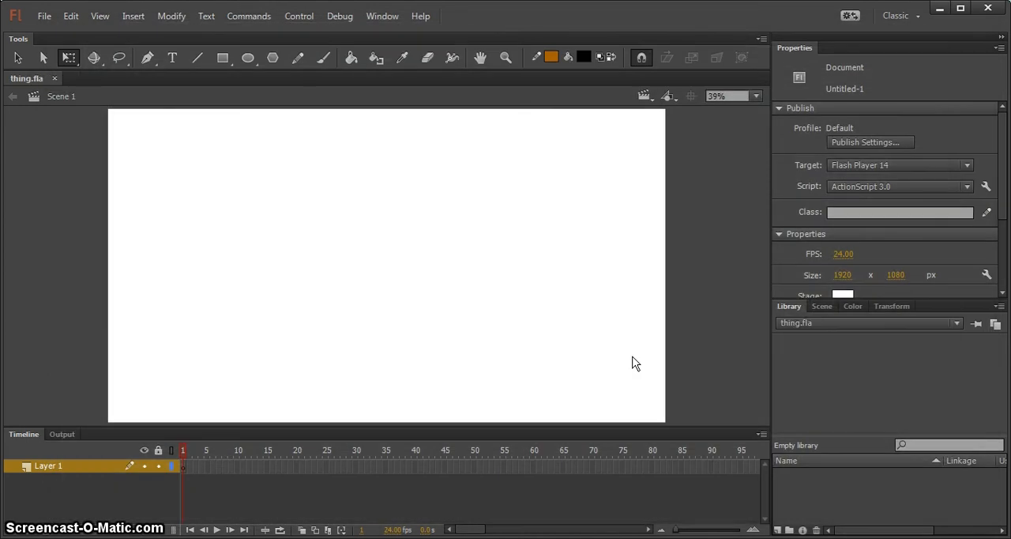
{"action": "mouse_move", "coordinate": [29, 87]}
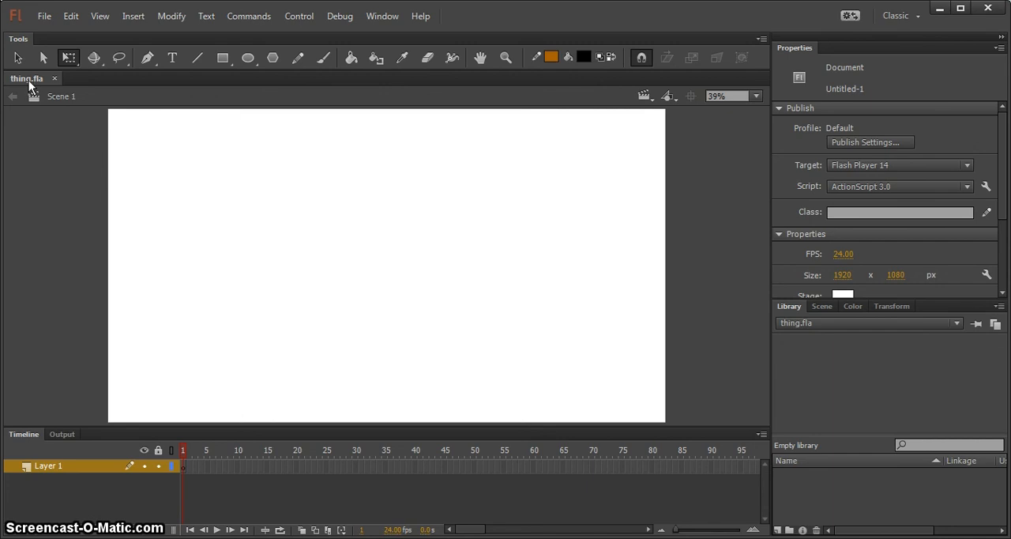
{"action": "mouse_move", "coordinate": [151, 167]}
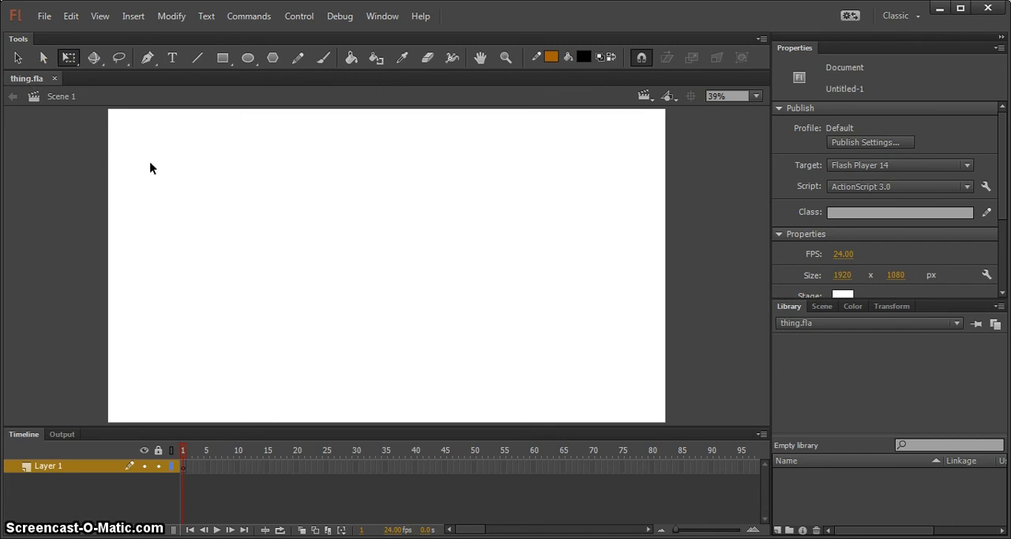